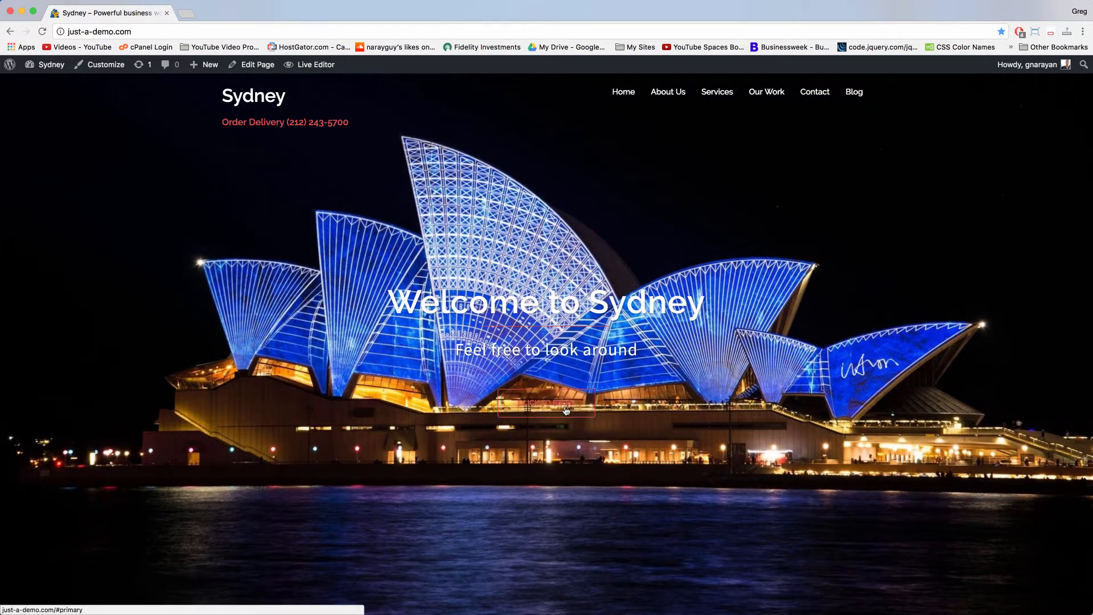
- Scroll through the Sydney homepage, then launch the live theme Customizer from the admin bar
scroll(down, 3)
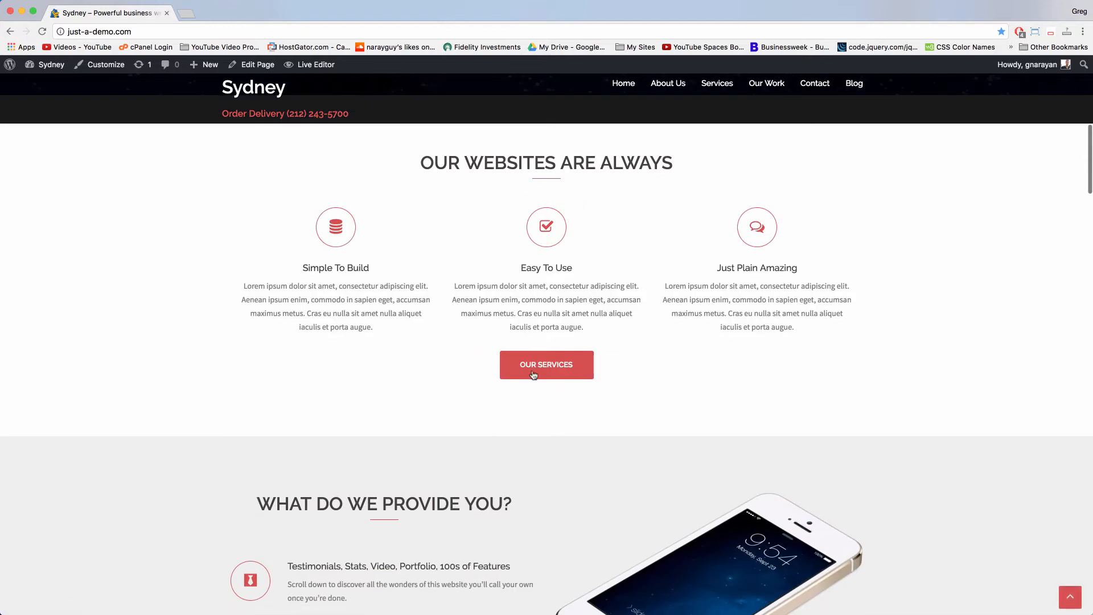
scroll(down, 3)
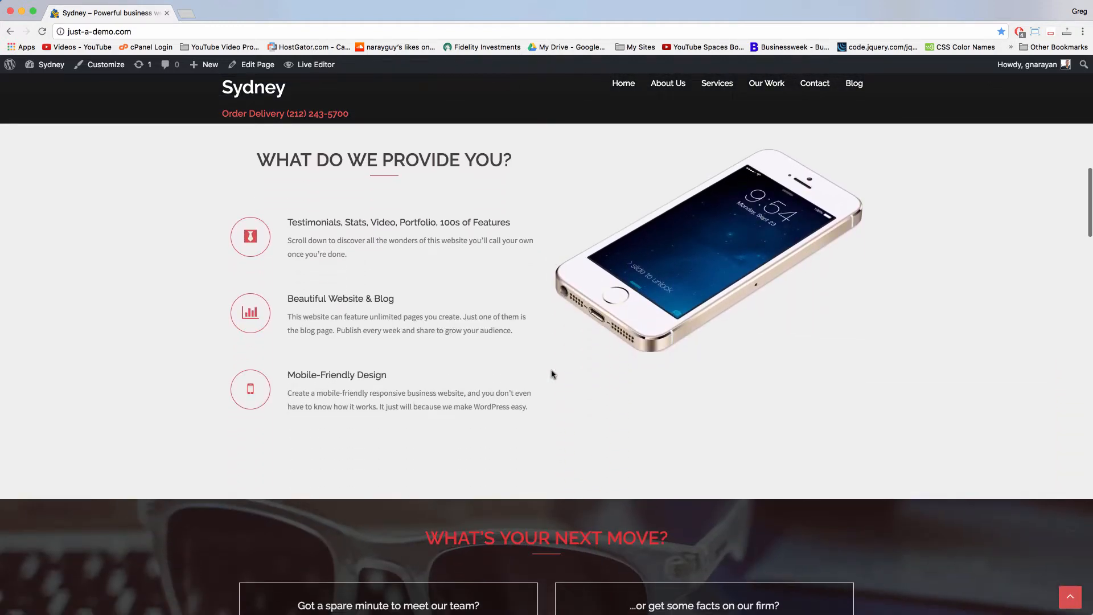
scroll(down, 3)
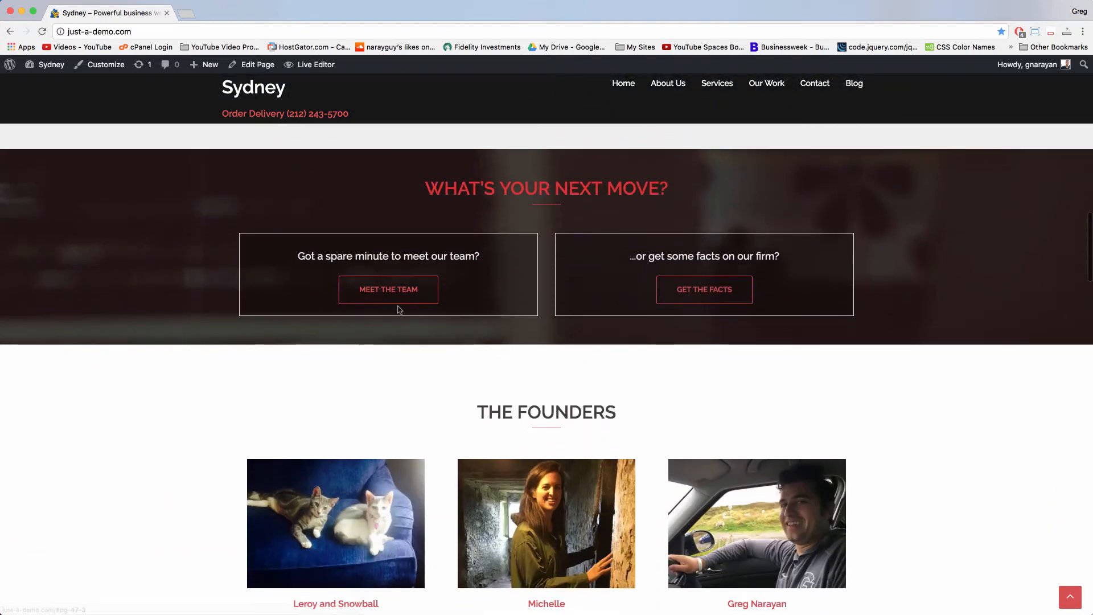
scroll(down, 3)
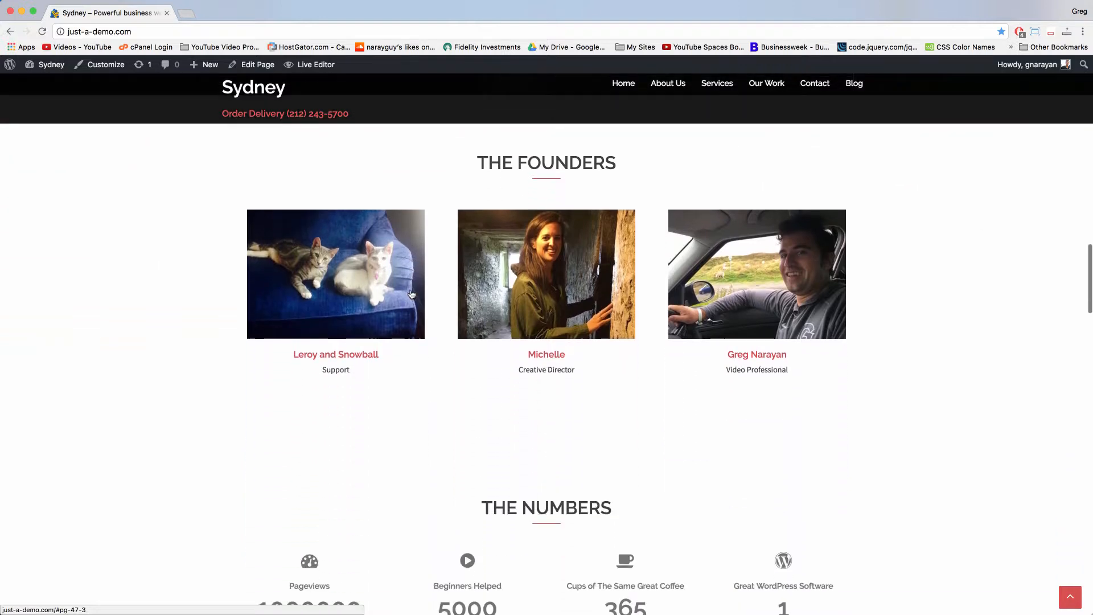
scroll(down, 3)
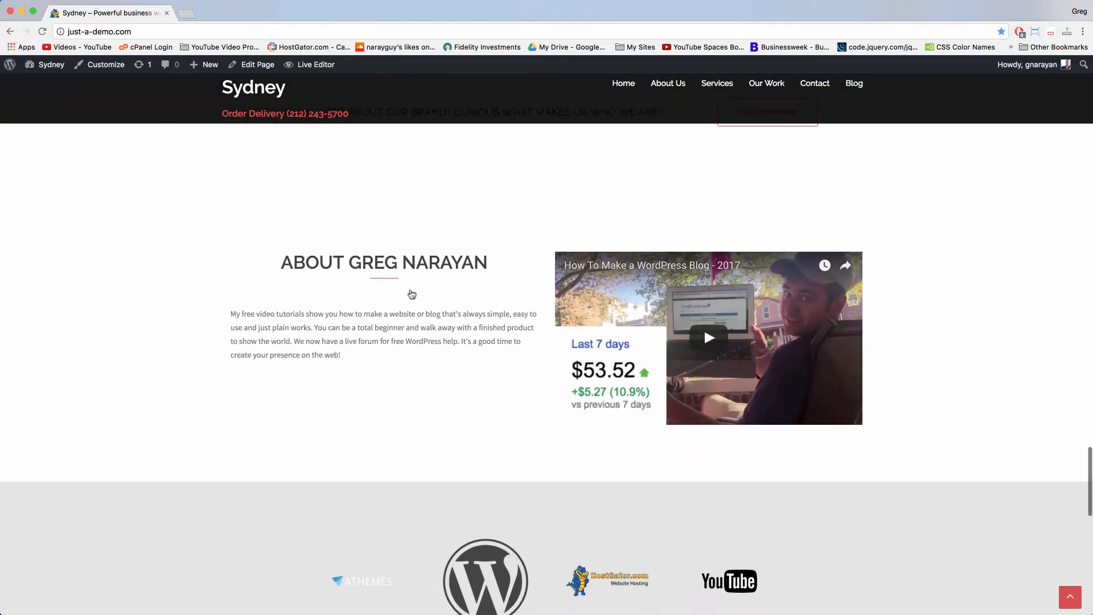
scroll(down, 3)
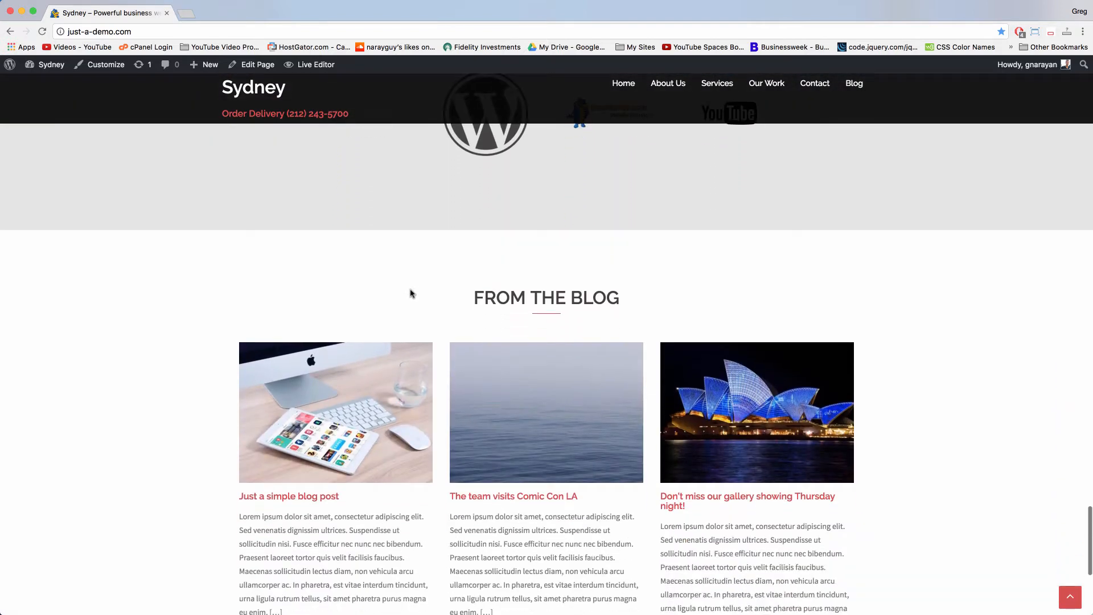
scroll(down, 3)
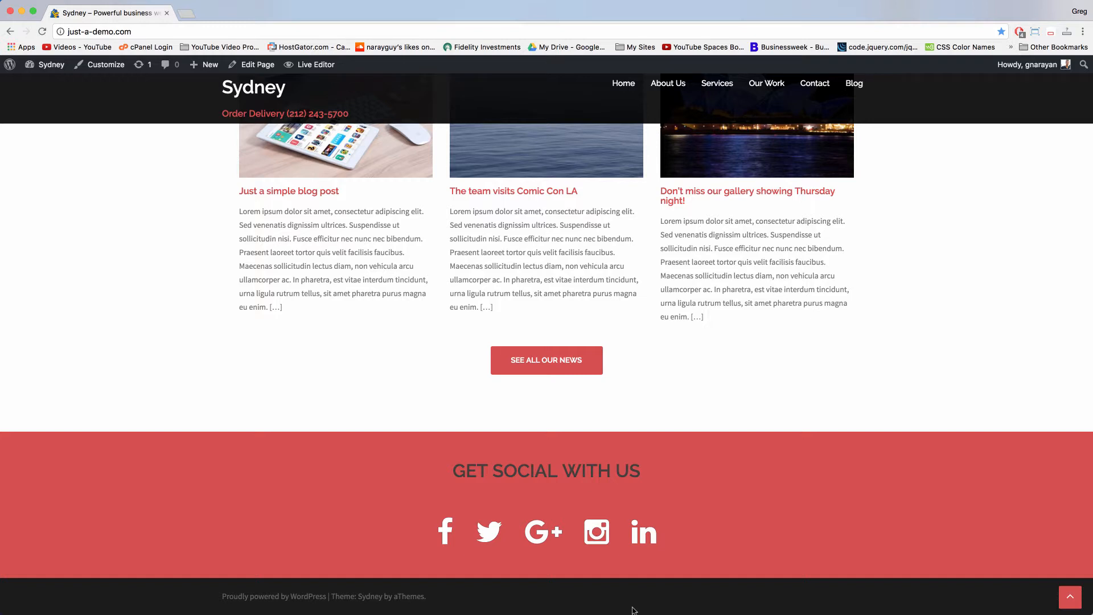
mouse_move(7, 111)
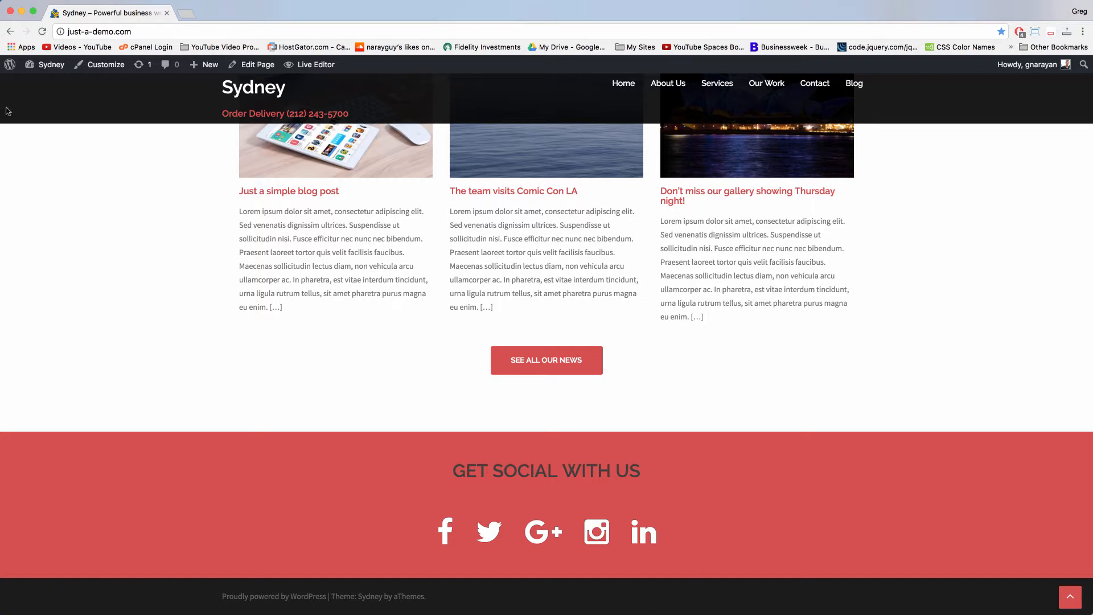
mouse_move(106, 64)
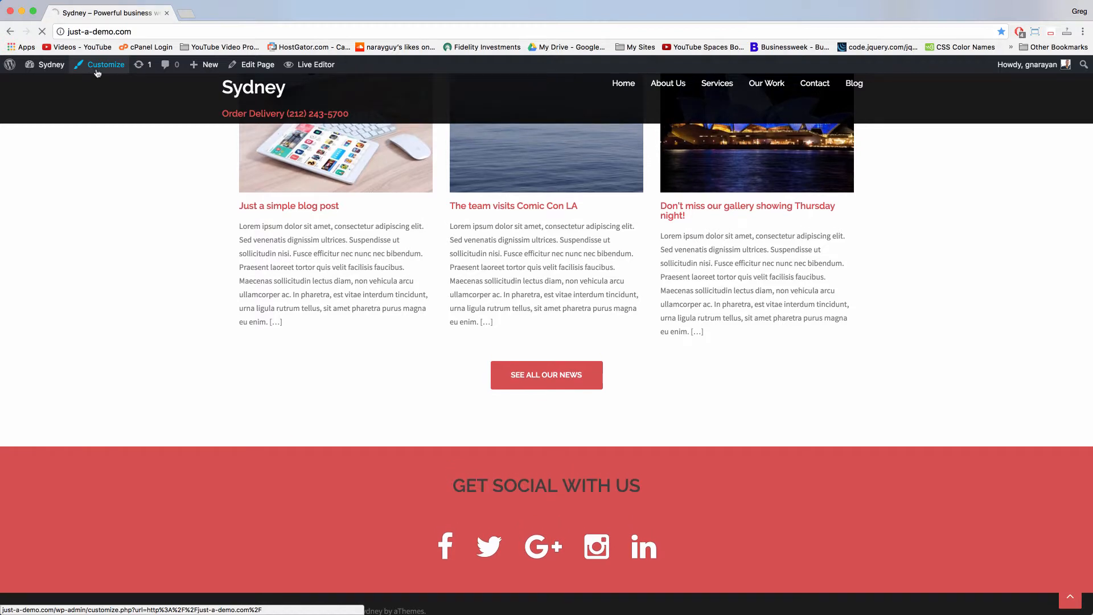
click(106, 64)
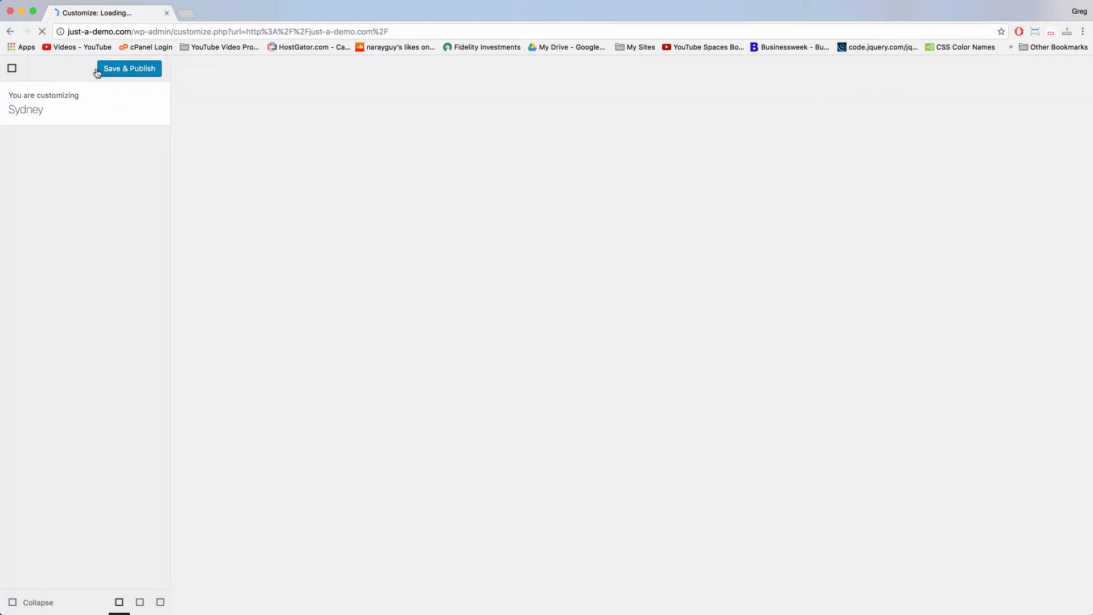
click(128, 69)
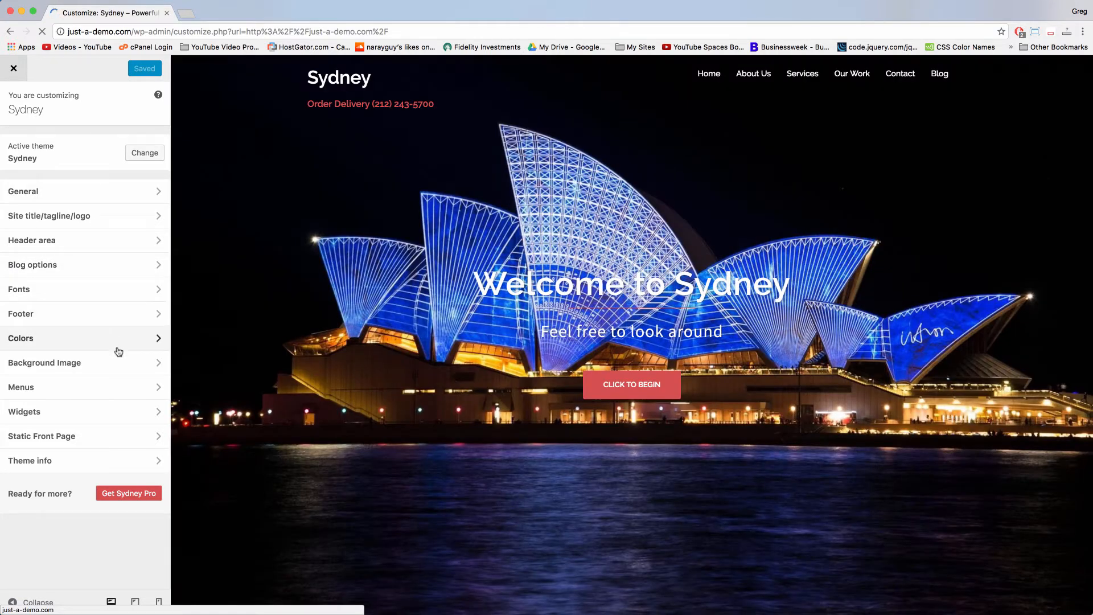
mouse_move(91, 320)
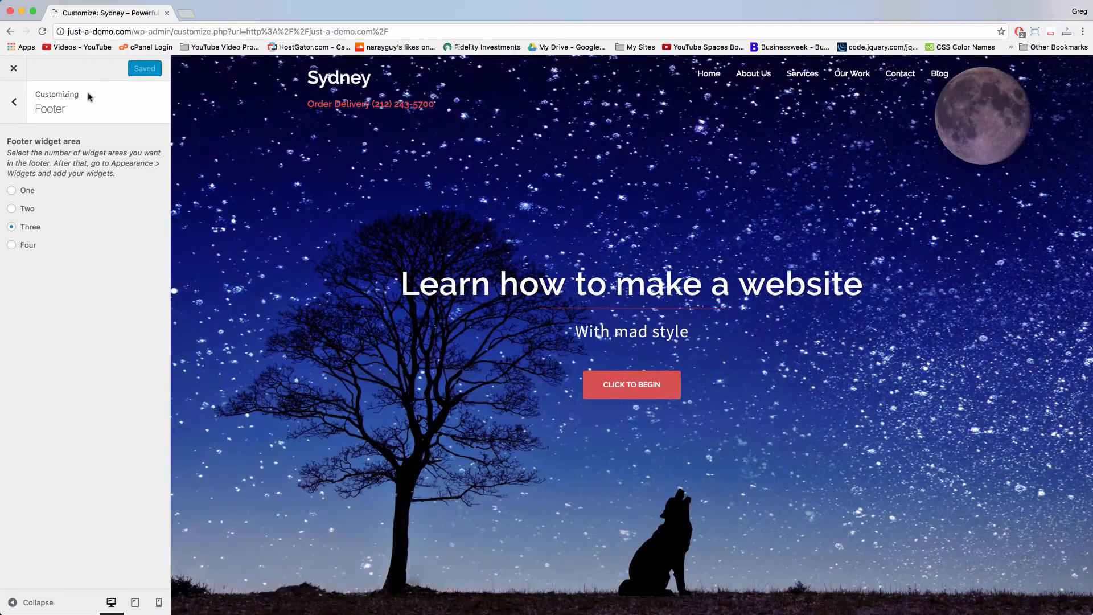
mouse_move(70, 158)
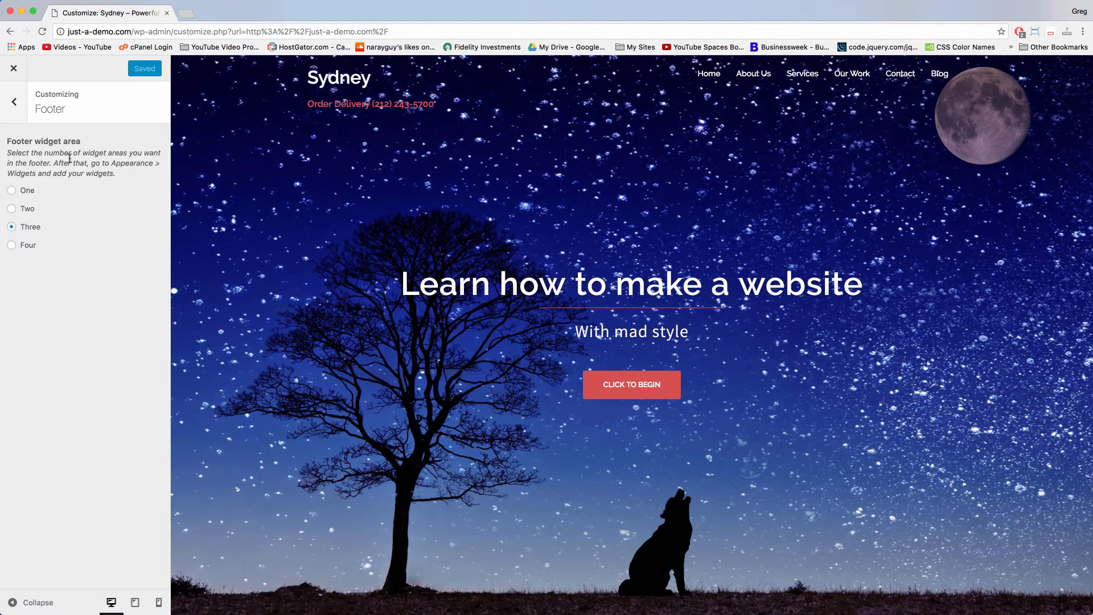
- Scroll the live preview down to review the three-area footer
scroll(down, 3)
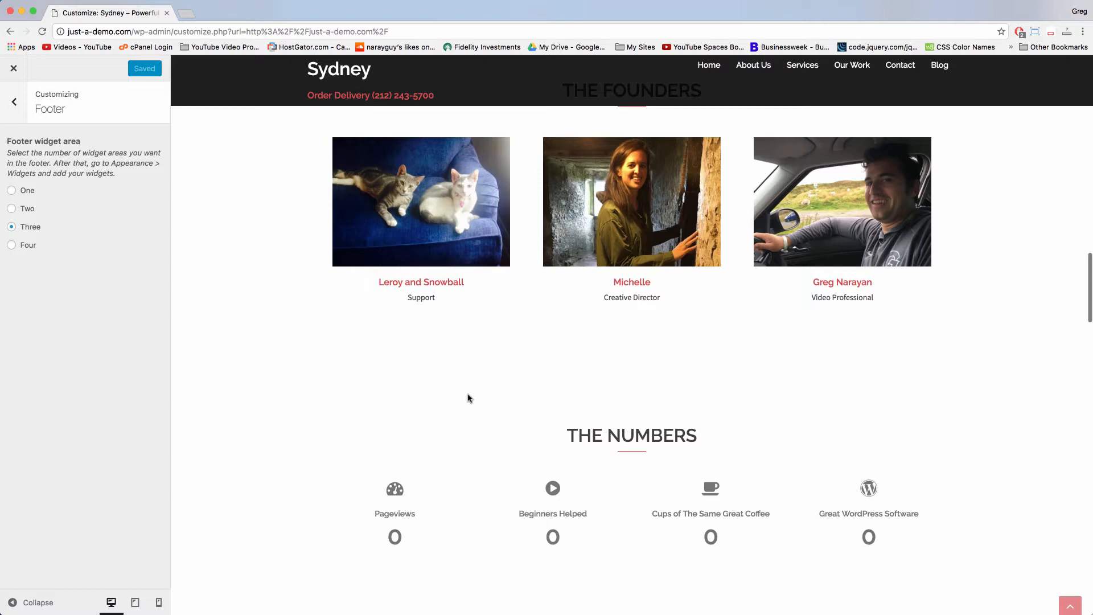
scroll(down, 3)
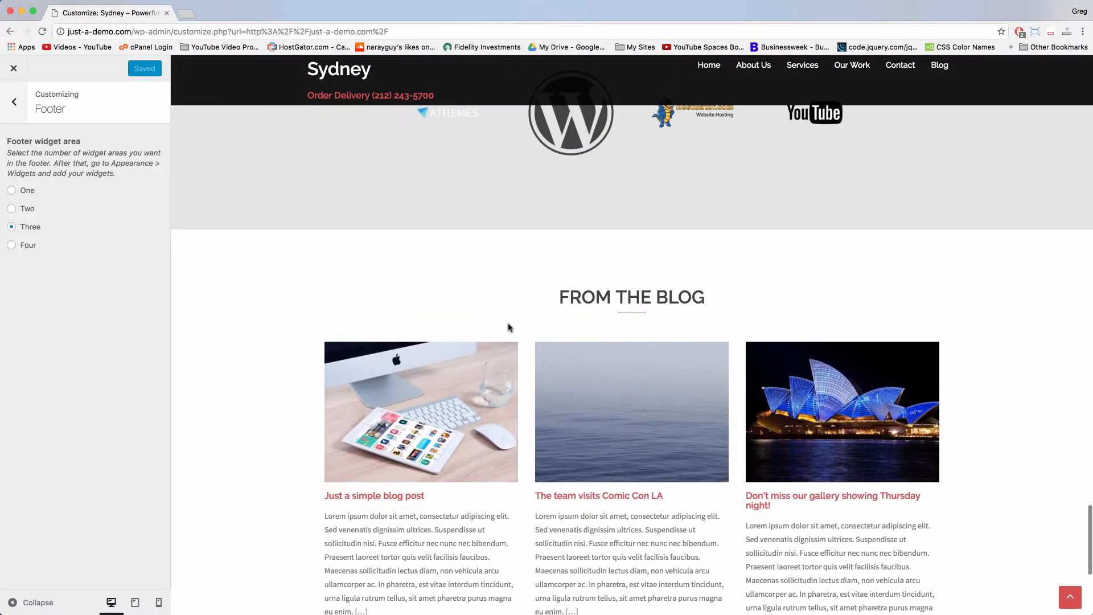
scroll(down, 3)
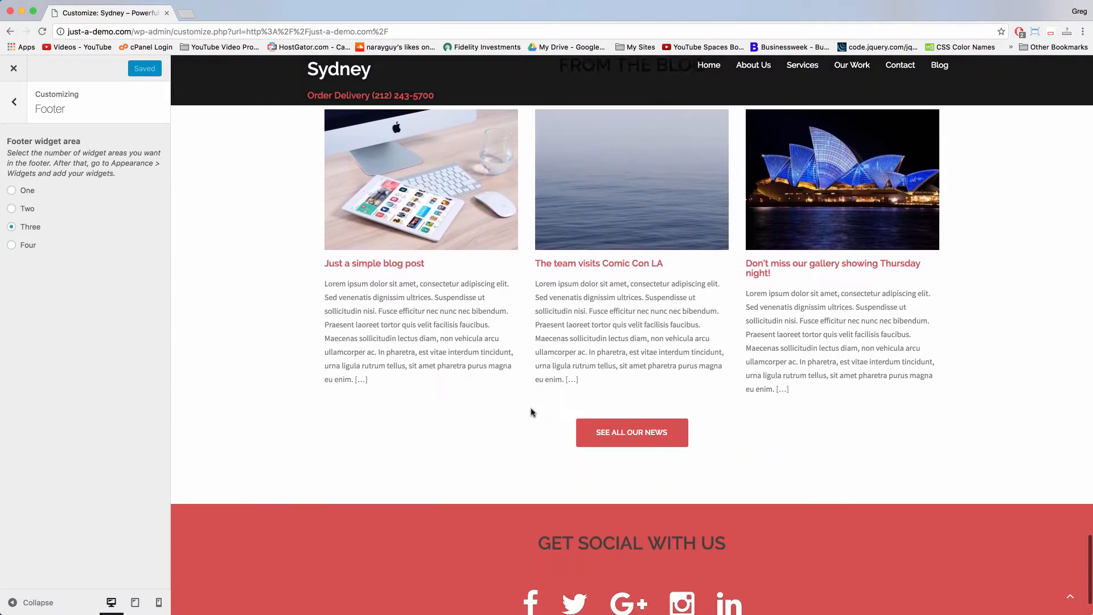
scroll(down, 3)
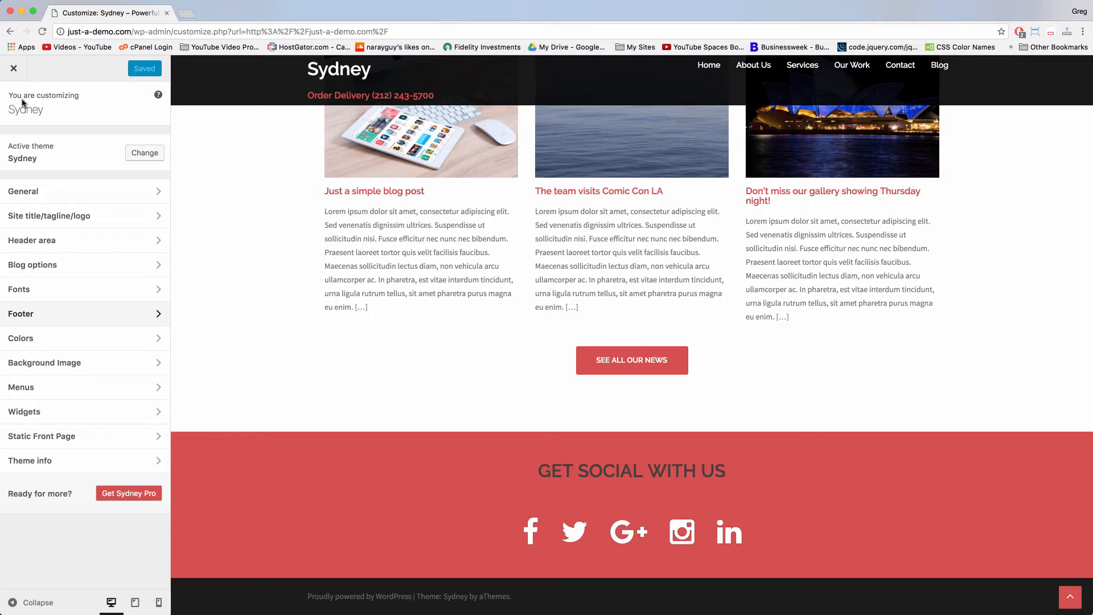
mouse_move(105, 415)
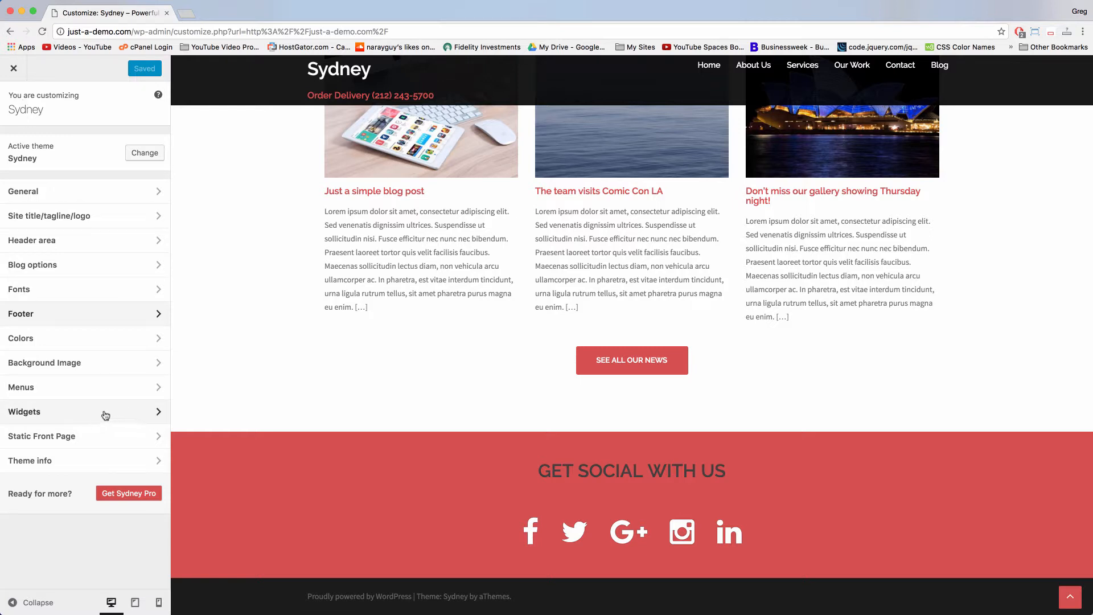
- Open Widgets > Footer 1 and add the SiteOrigin Editor widget from the list
click(24, 411)
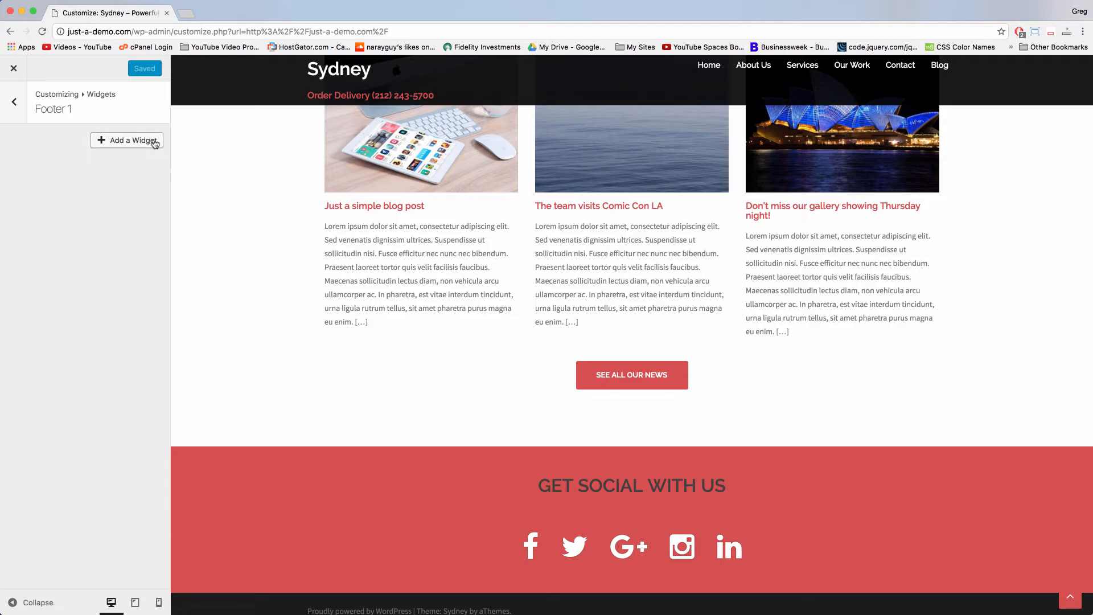
click(127, 140)
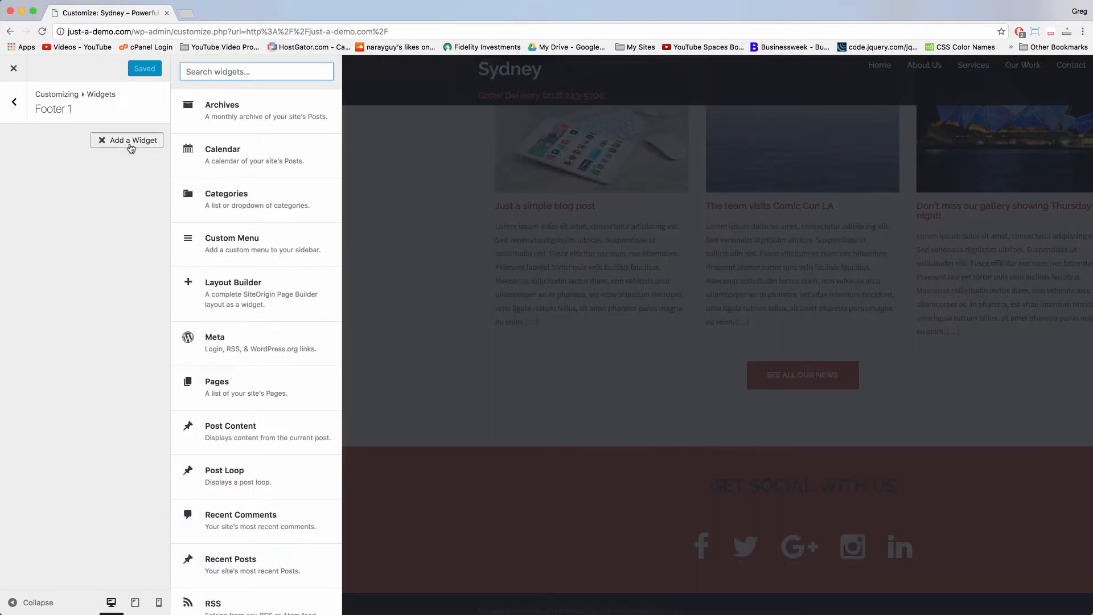
mouse_move(326, 272)
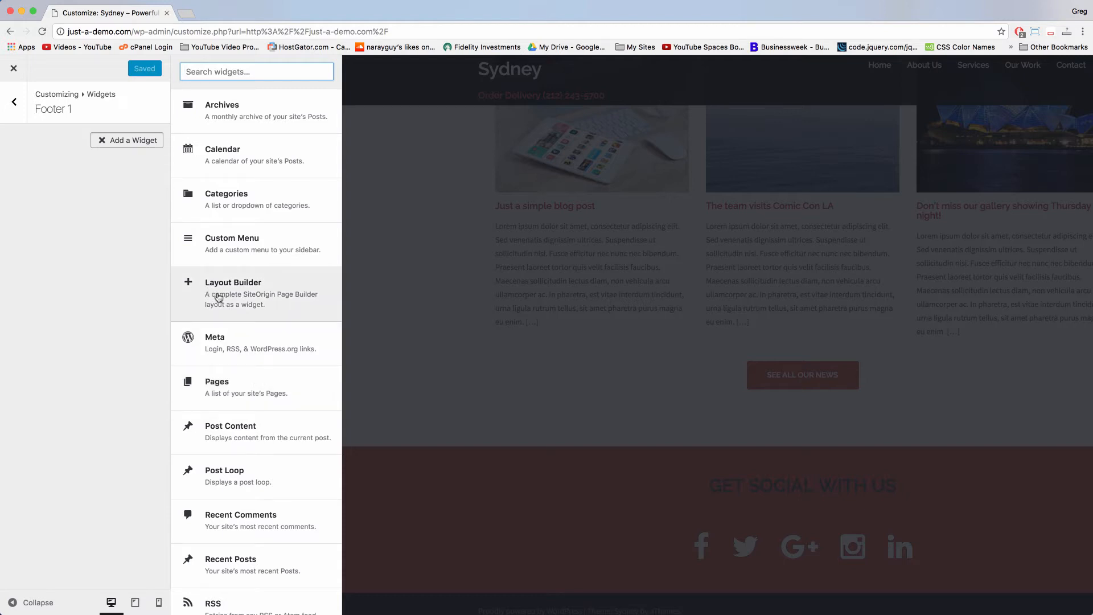
scroll(down, 3)
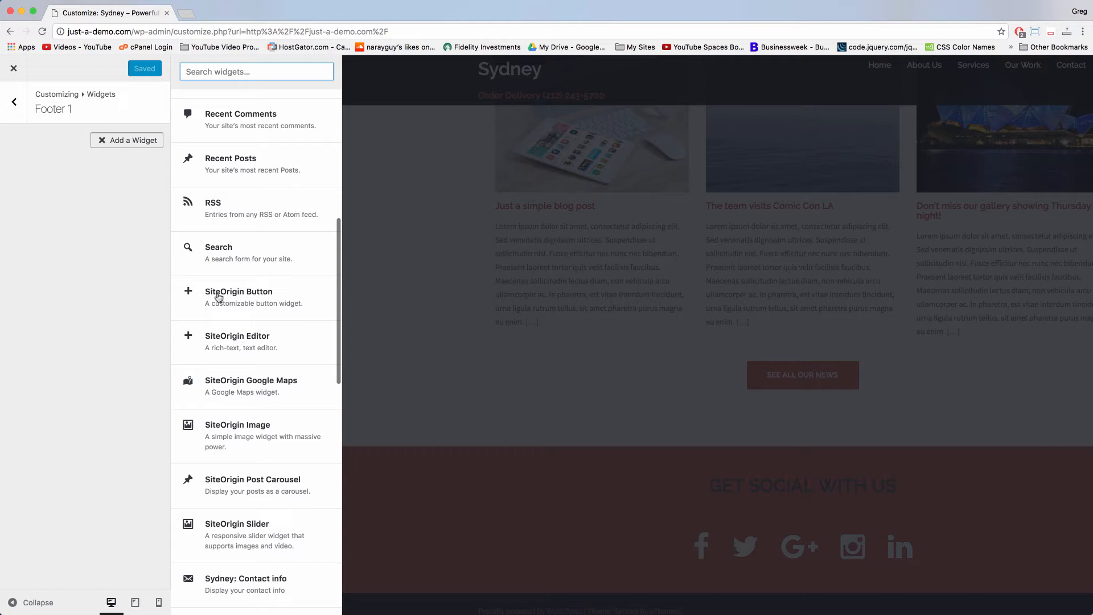
scroll(down, 3)
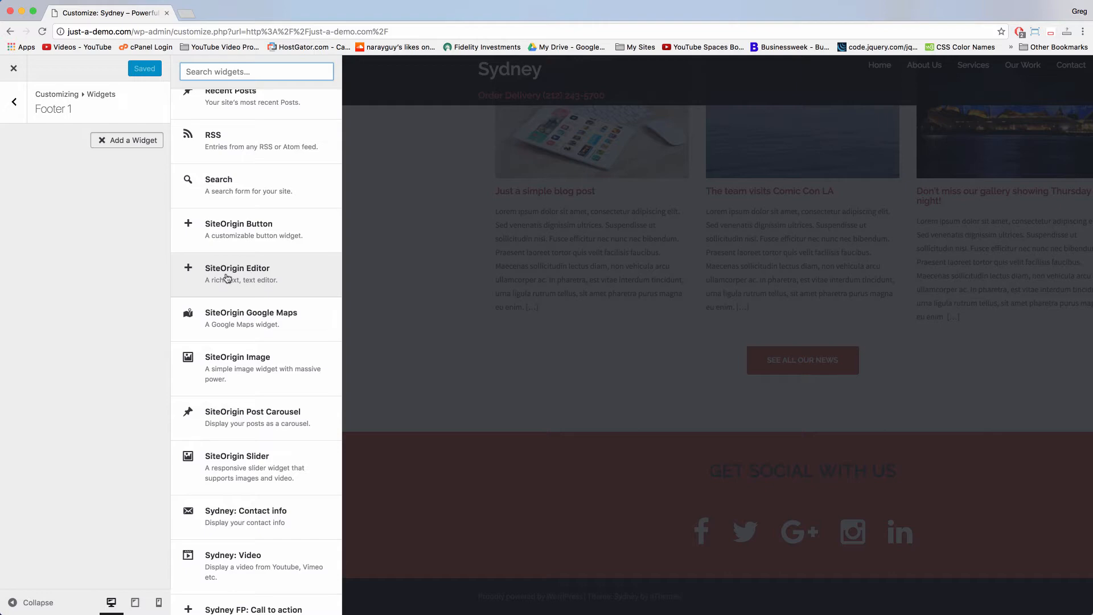
click(236, 268)
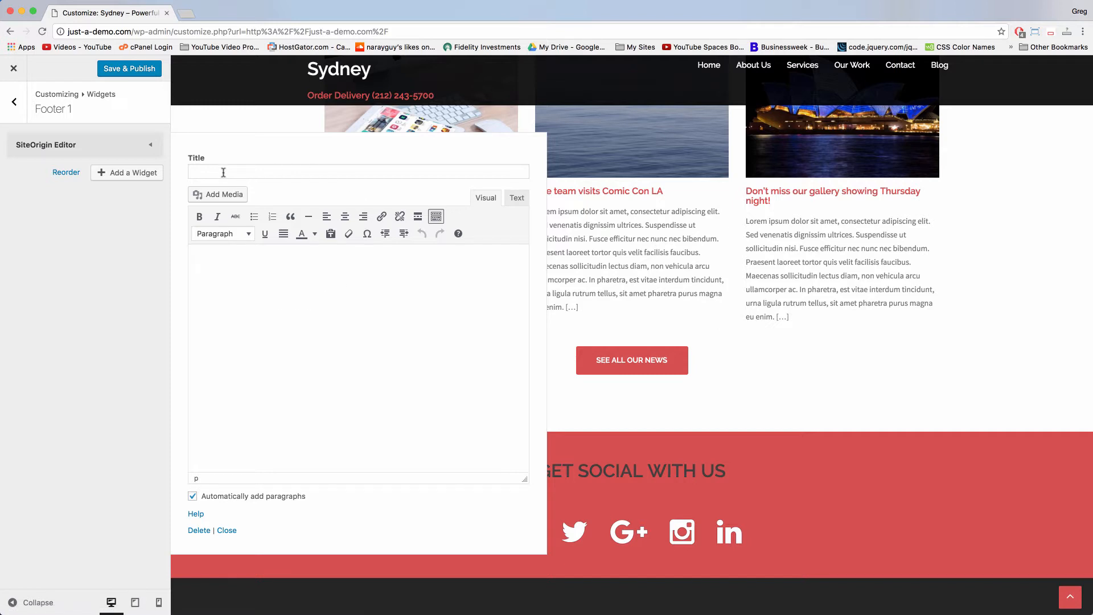
- Title the widget 'Sydney Theme' and write the paragraph about building WordPress websites
click(357, 171)
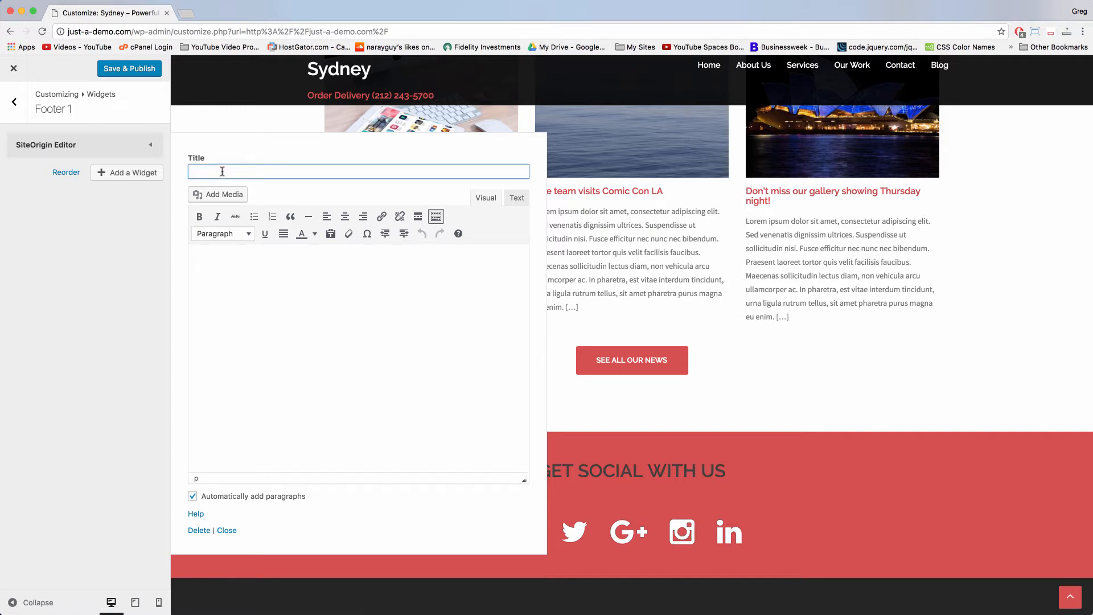
text(Sydney Theme)
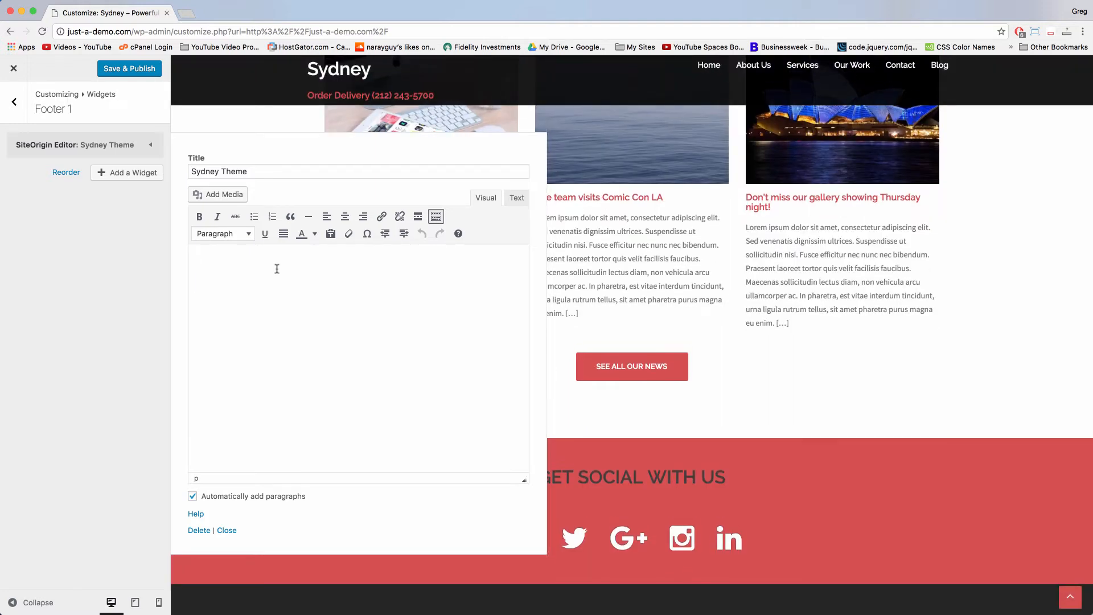
scroll(down, 3)
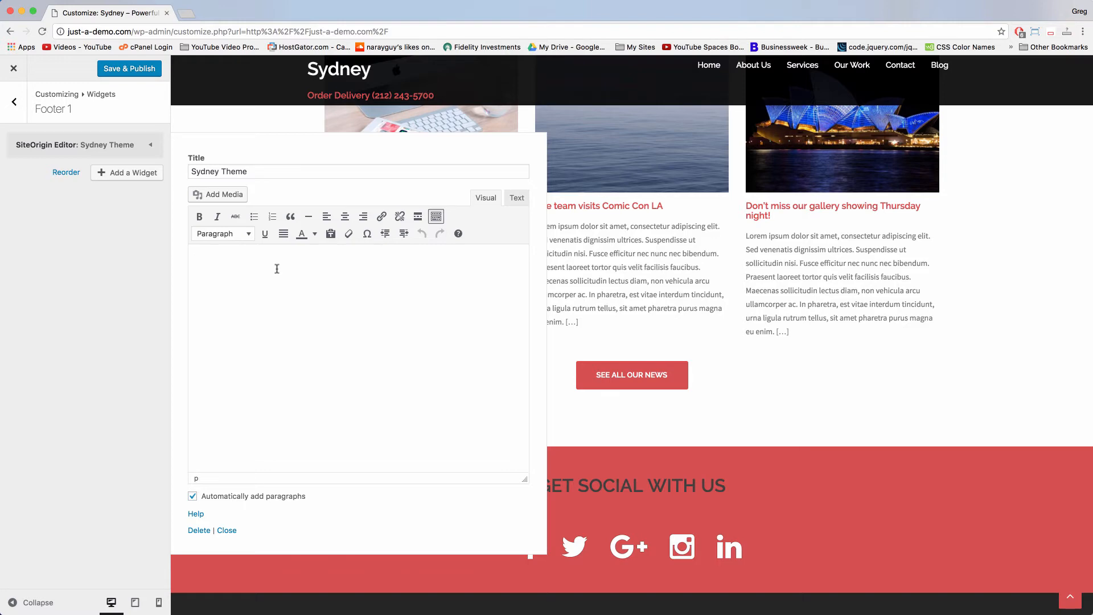
text(Our website does amazing things for you. We want to show you how to make a WordPress website for you)
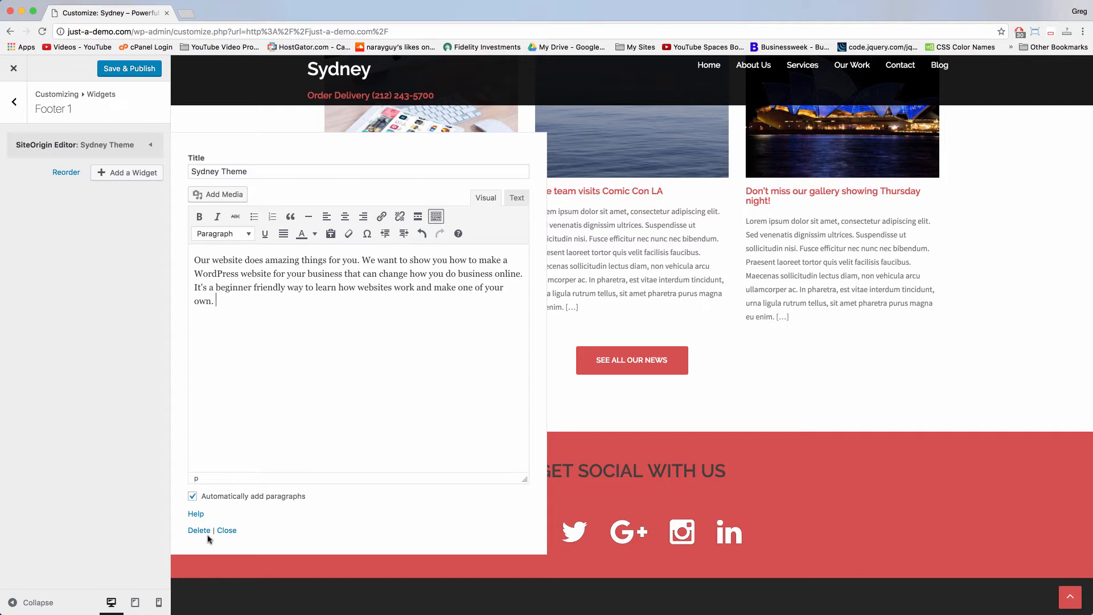
- Close the Sydney Theme widget and scroll the preview to its footer column
click(226, 530)
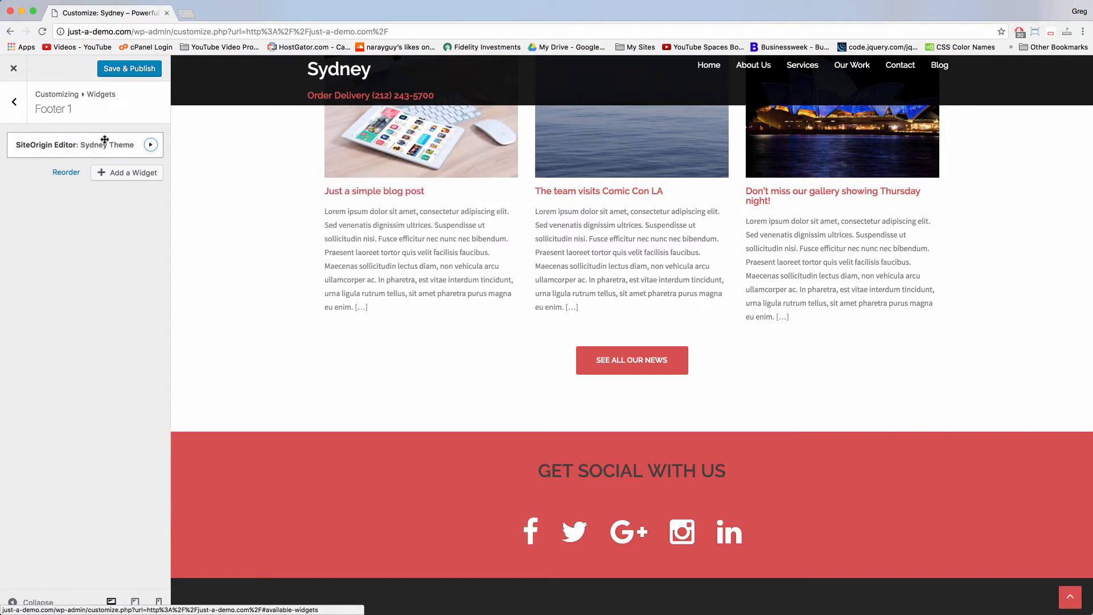
scroll(down, 3)
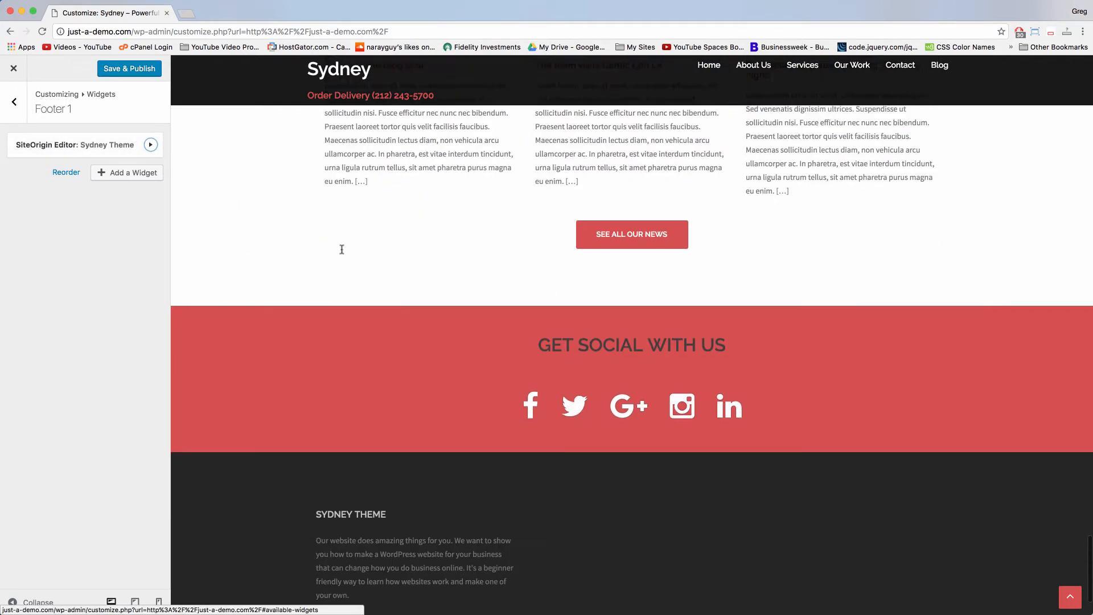
scroll(down, 3)
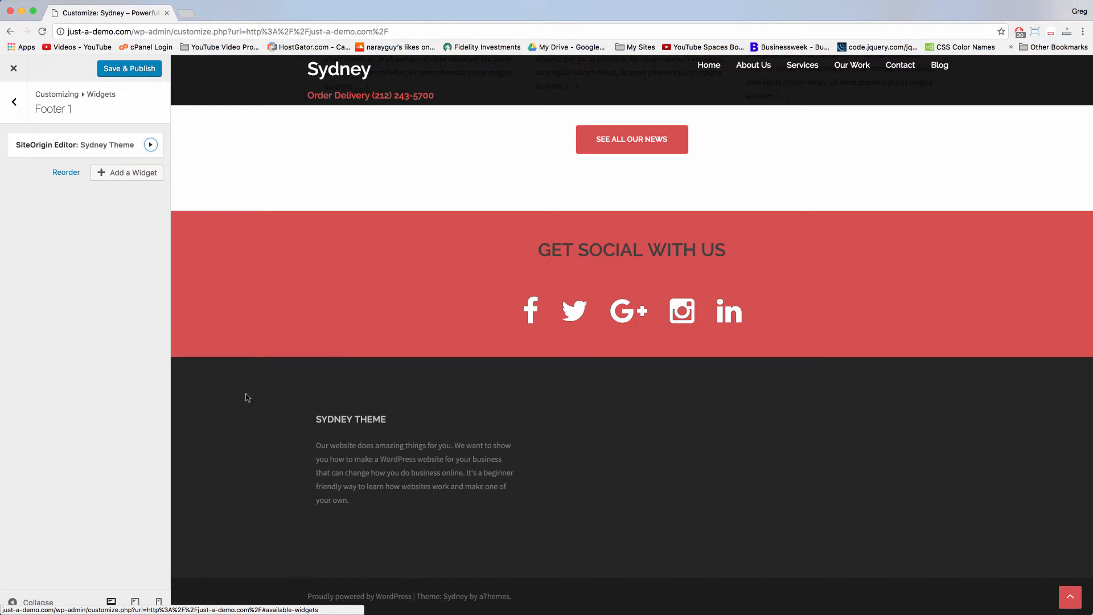
mouse_move(272, 502)
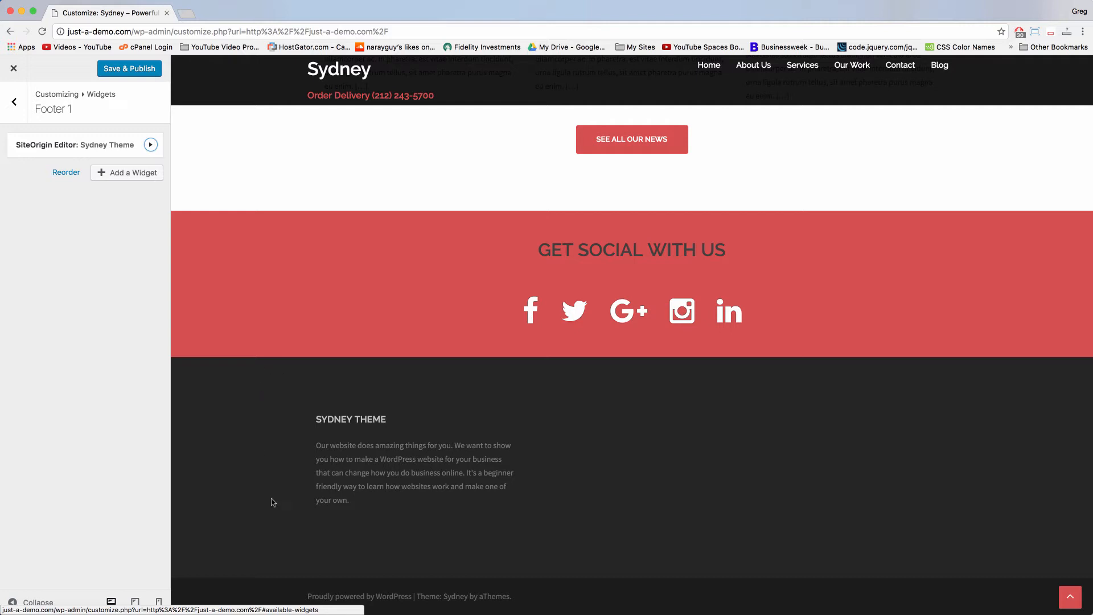
scroll(down, 3)
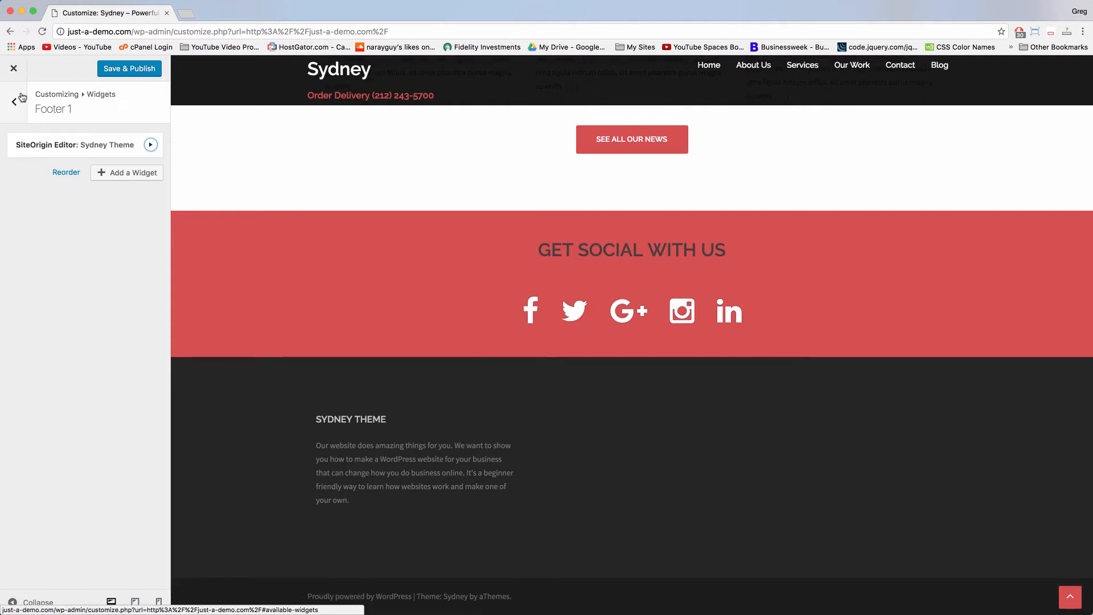
- Switch to the Footer 2 area and add the Sydney: Contact info widget
click(13, 102)
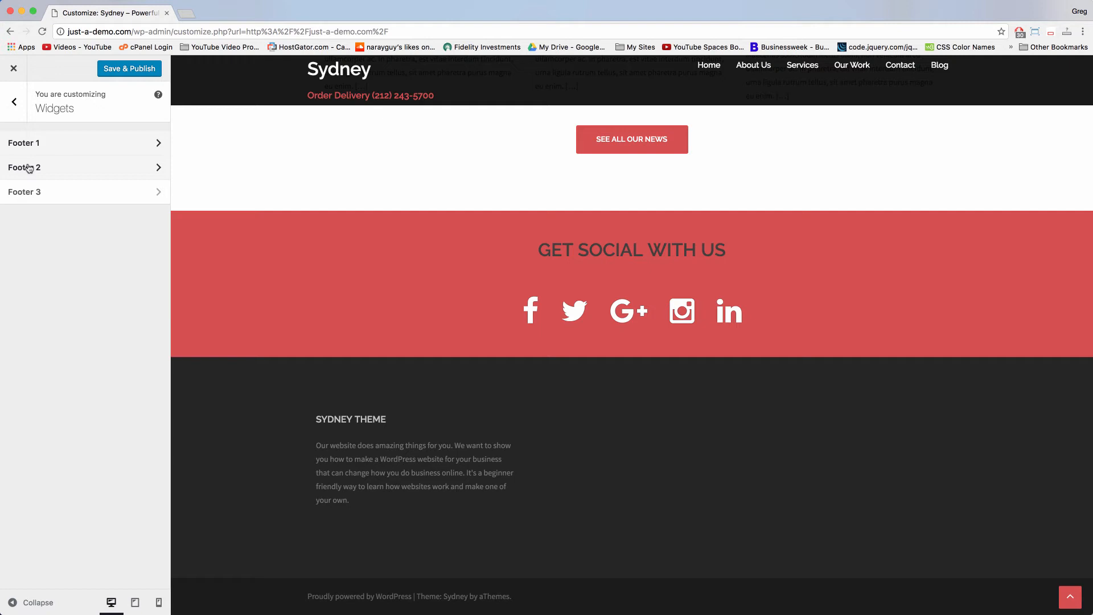
mouse_move(59, 138)
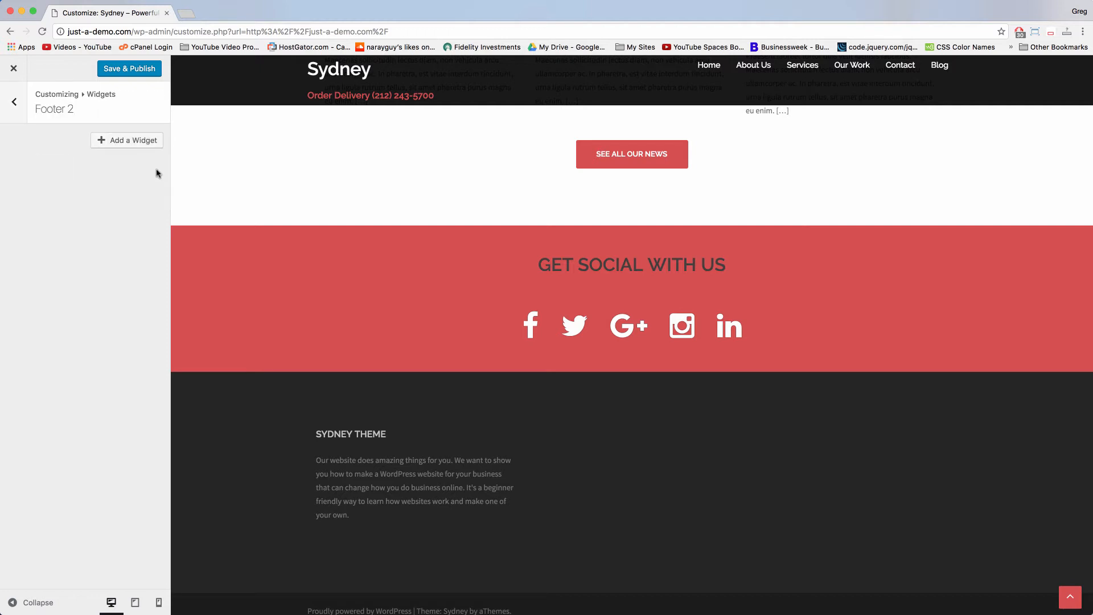
click(133, 140)
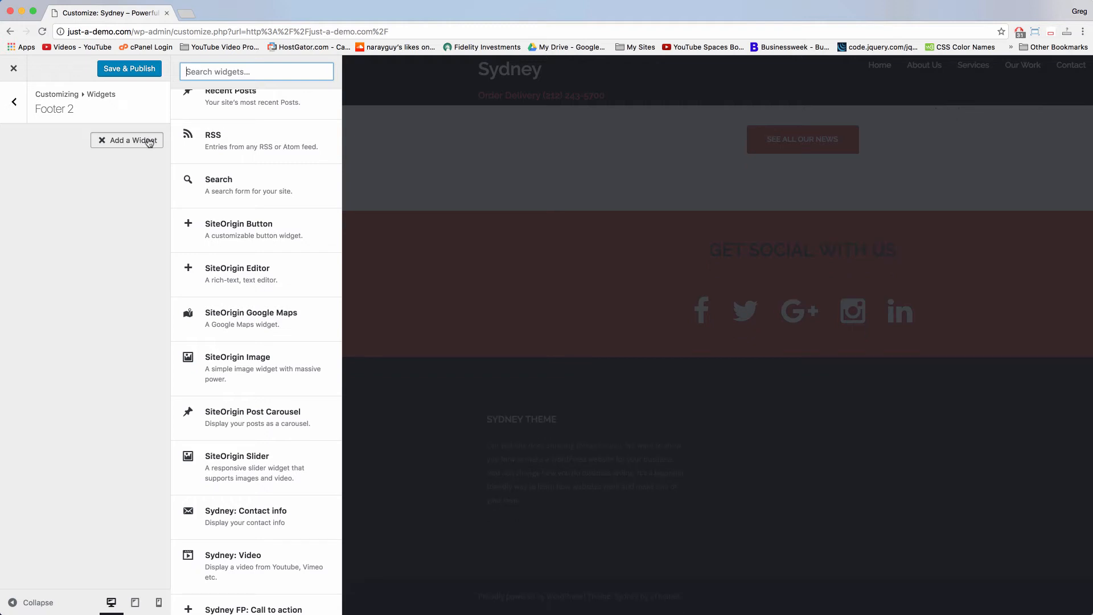
scroll(down, 3)
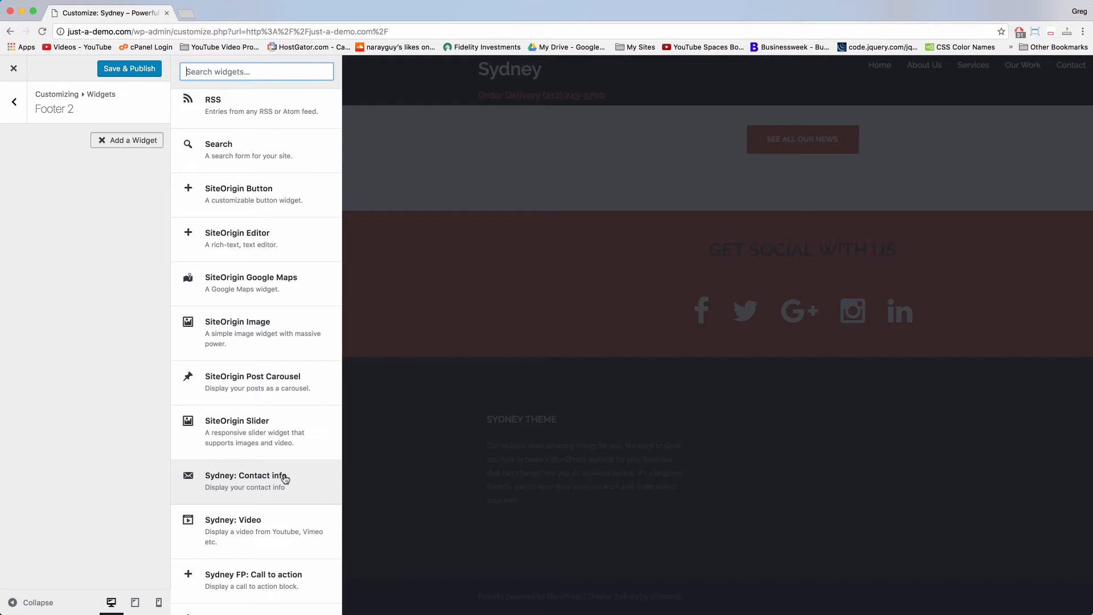
click(245, 476)
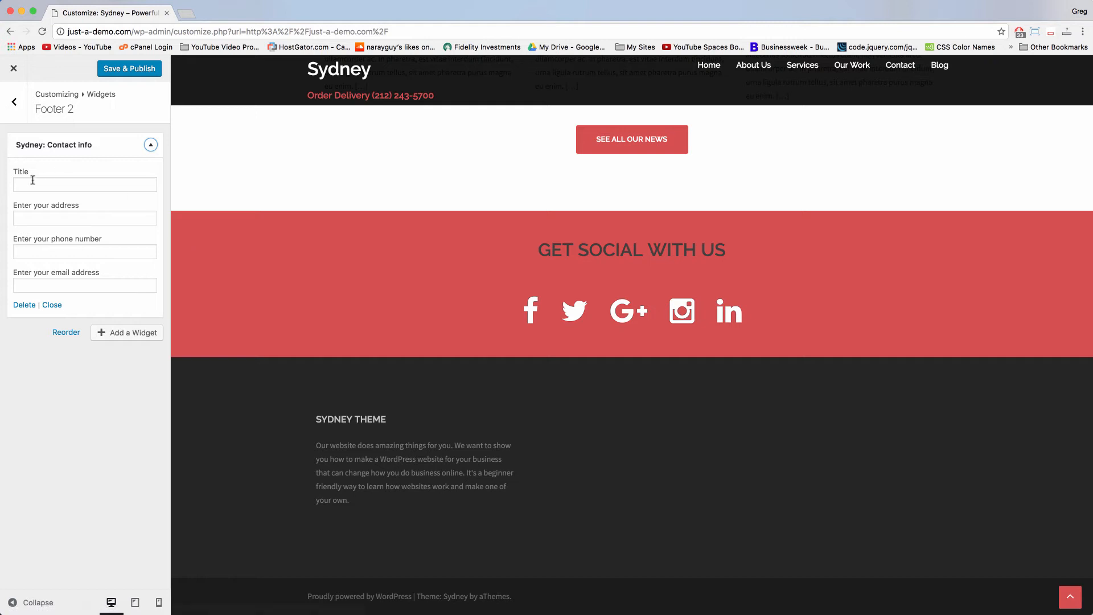
- Enter 'Contact Us' as the contact widget's title, then select the address field
click(85, 183)
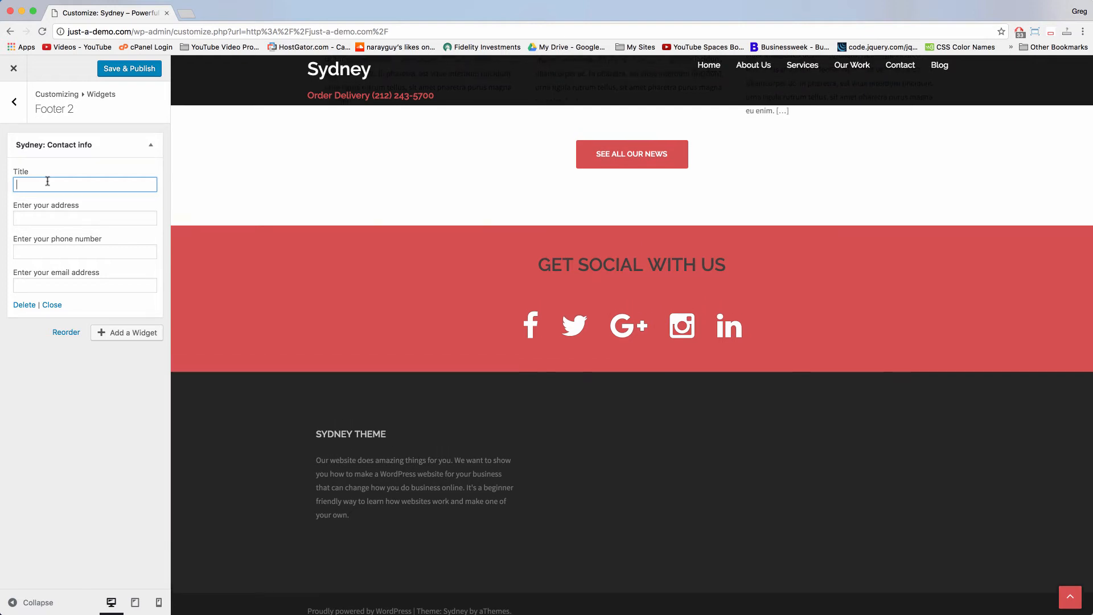
text(Con)
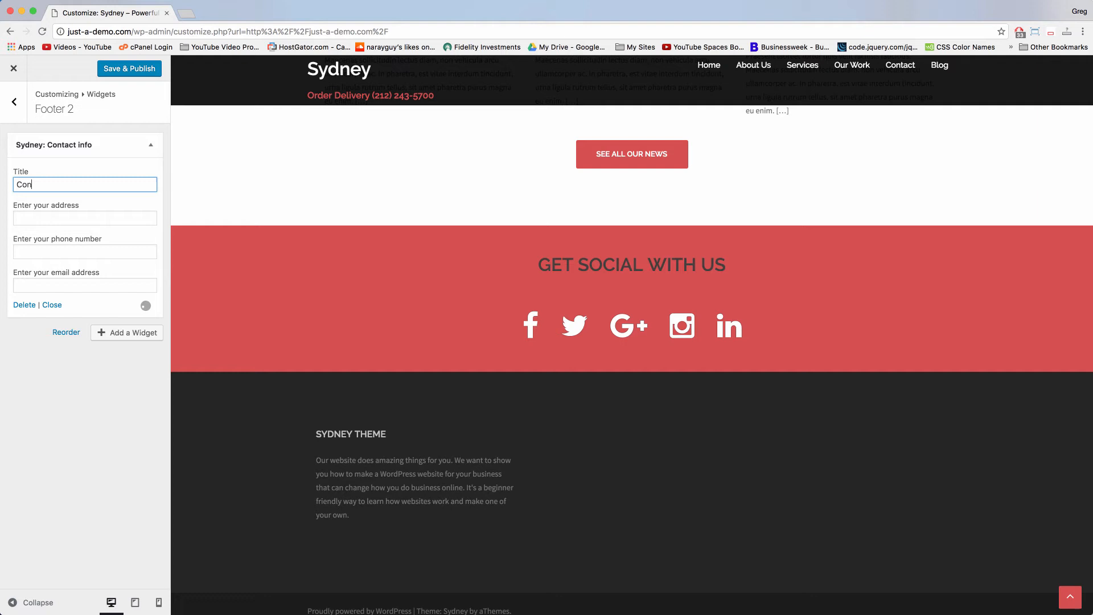
click(84, 217)
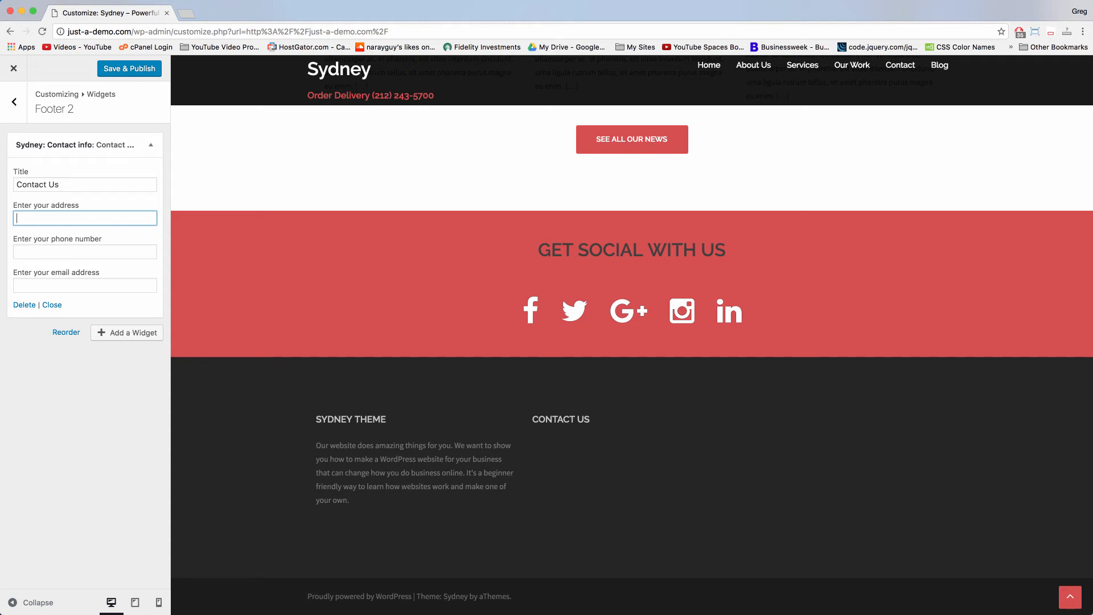
mouse_move(900, 65)
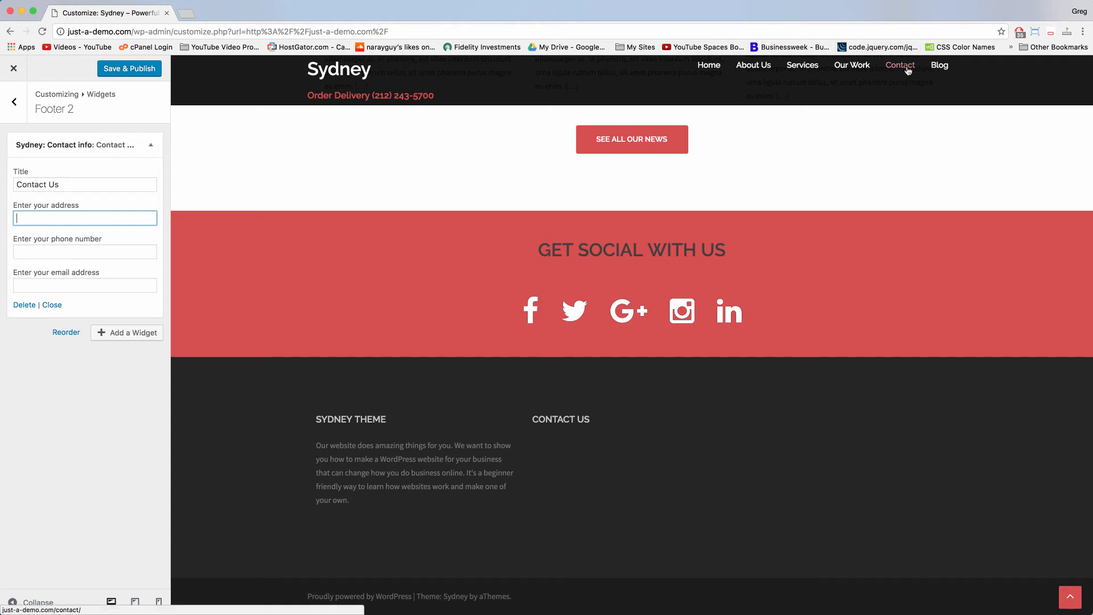
- Copy contact details from the Contact page, enter '75 9th Ave, New York, NY 10011', and collapse the widget
click(899, 65)
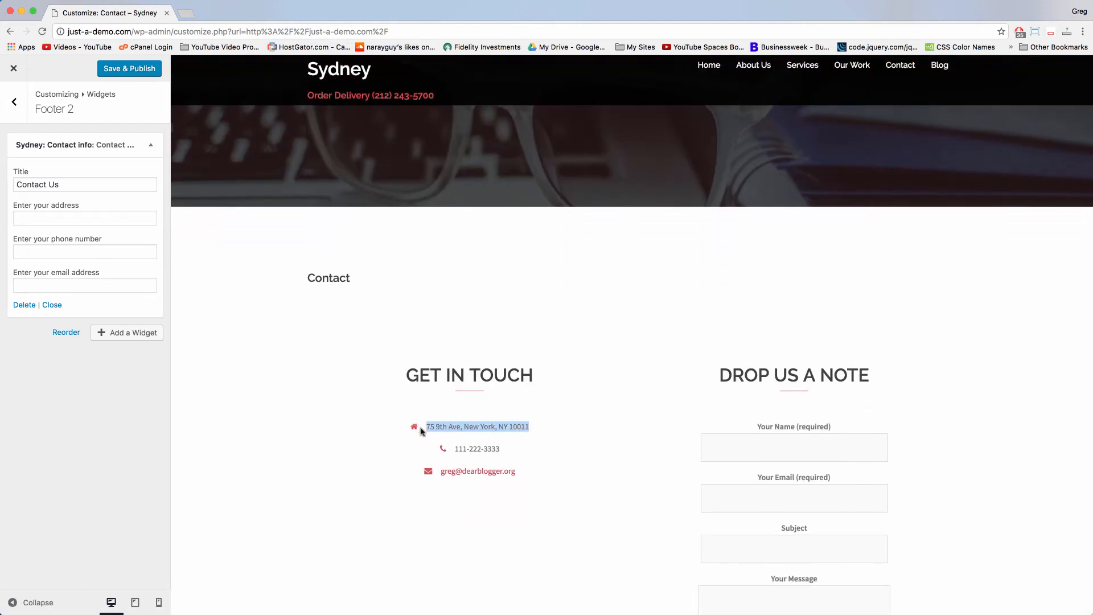
right_click(477, 426)
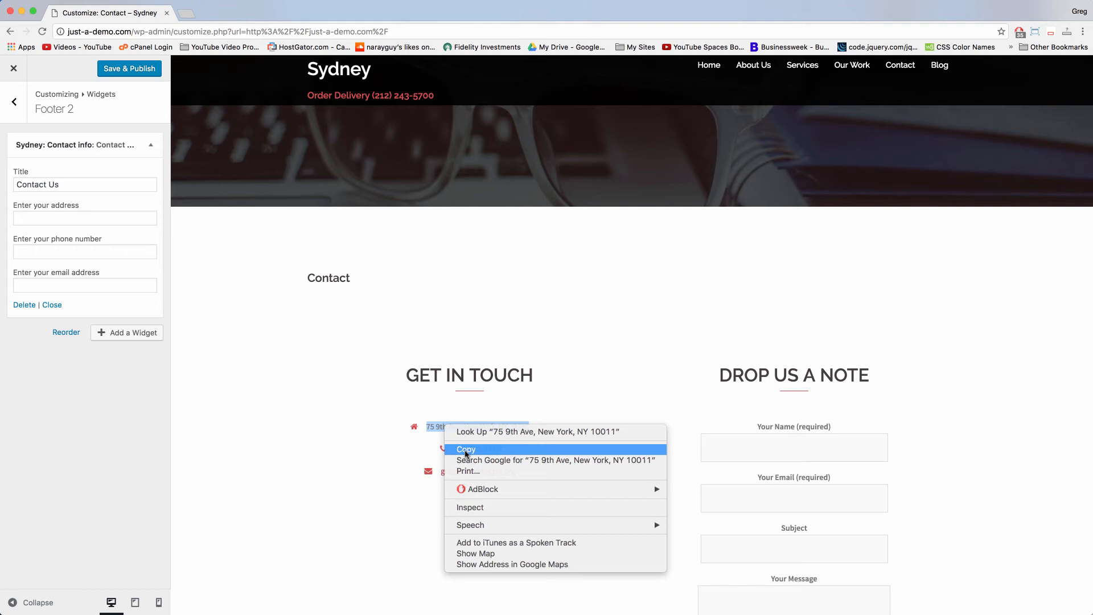
click(84, 218)
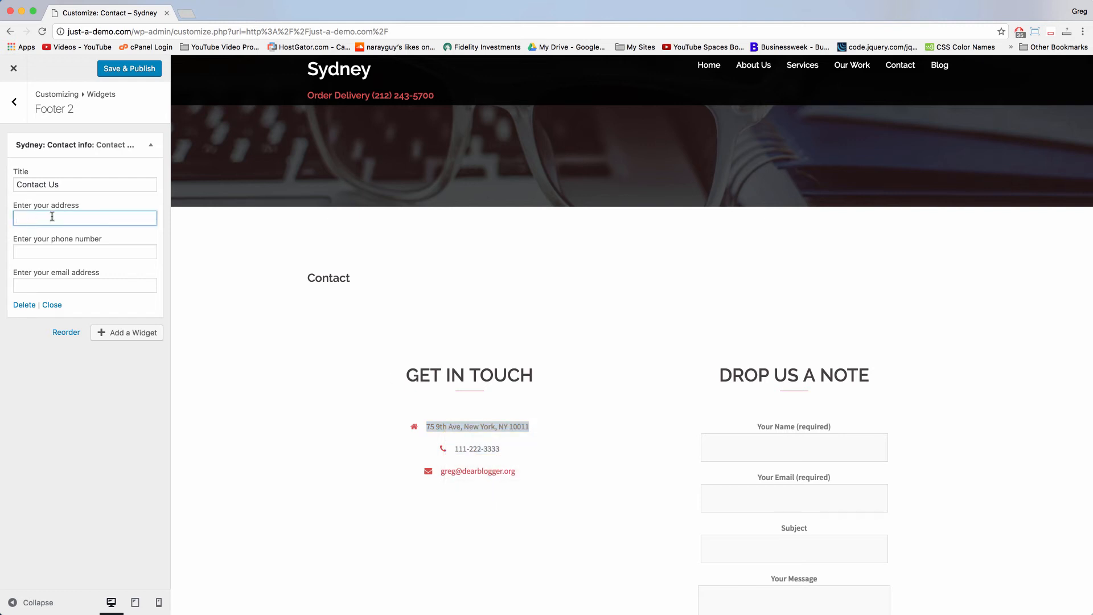
text(75 9th Ave, New York, NY 10011)
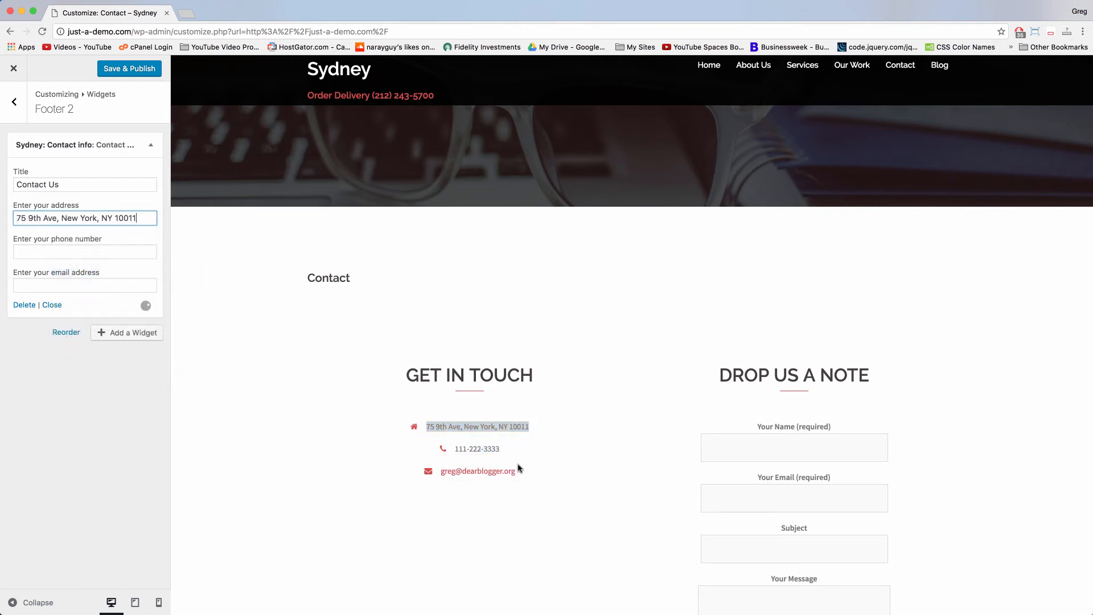
right_click(478, 471)
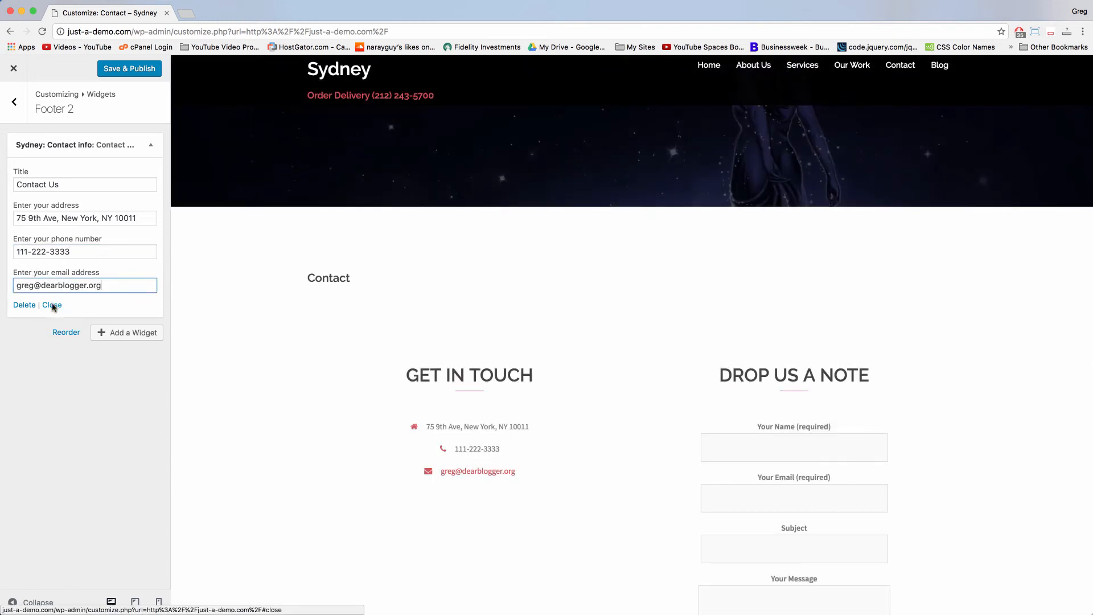
click(52, 305)
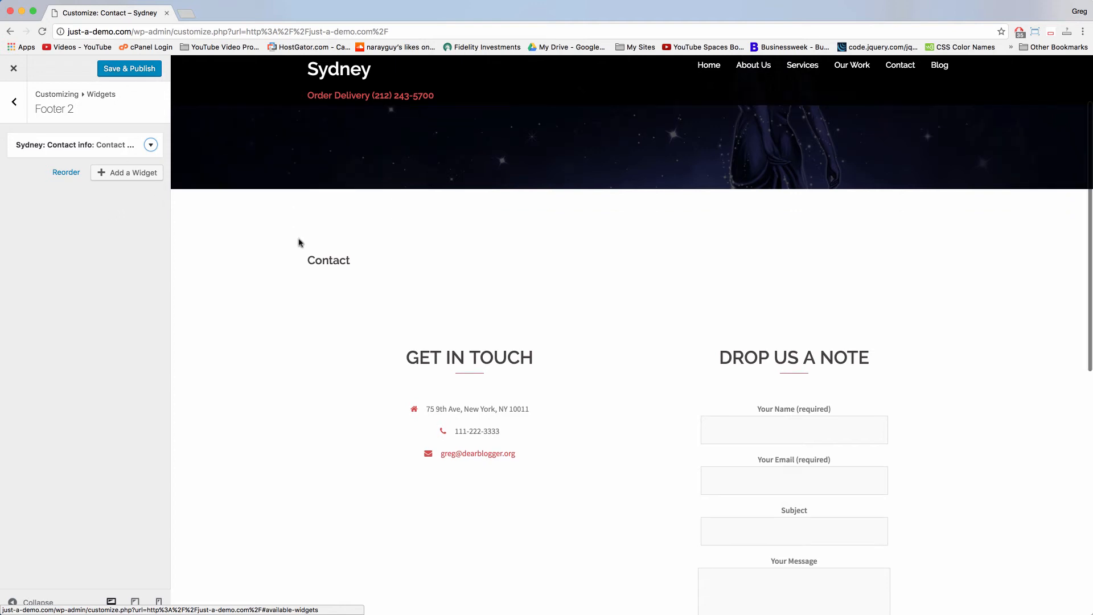
- Scroll the preview, then return to the footer areas list to reach Footer 3
scroll(down, 3)
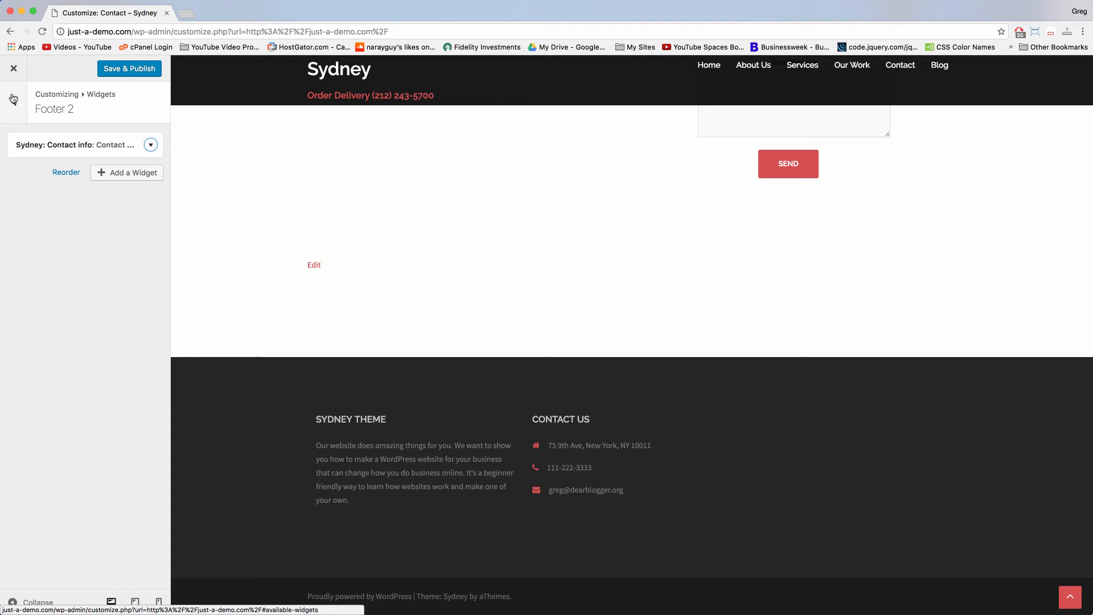
click(12, 102)
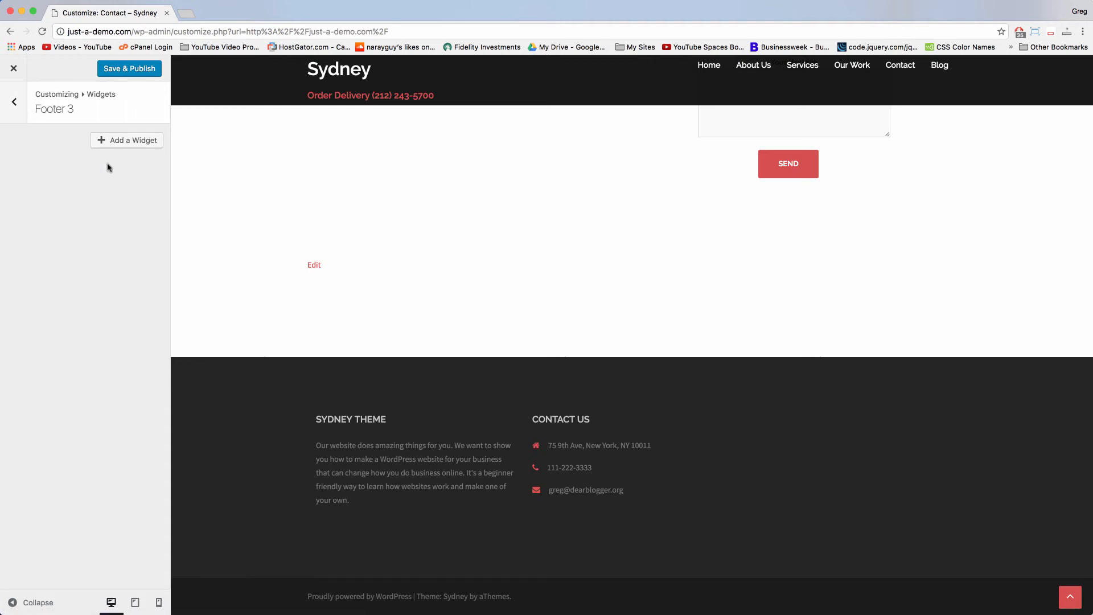
- Pick Sydney FP: Call to action from Footer 3's available widgets list
click(127, 141)
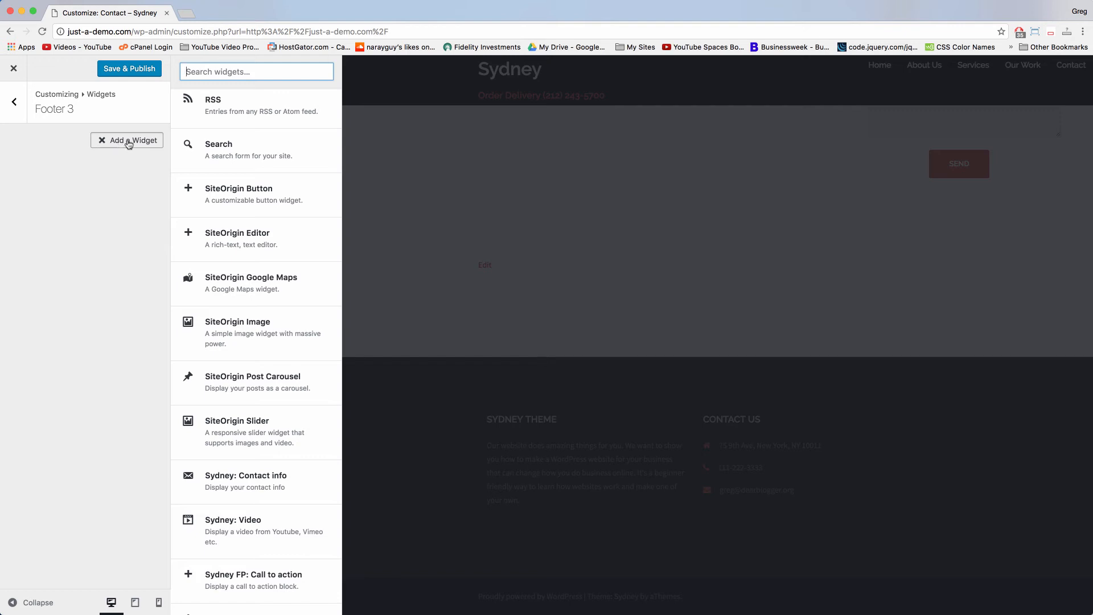
scroll(down, 3)
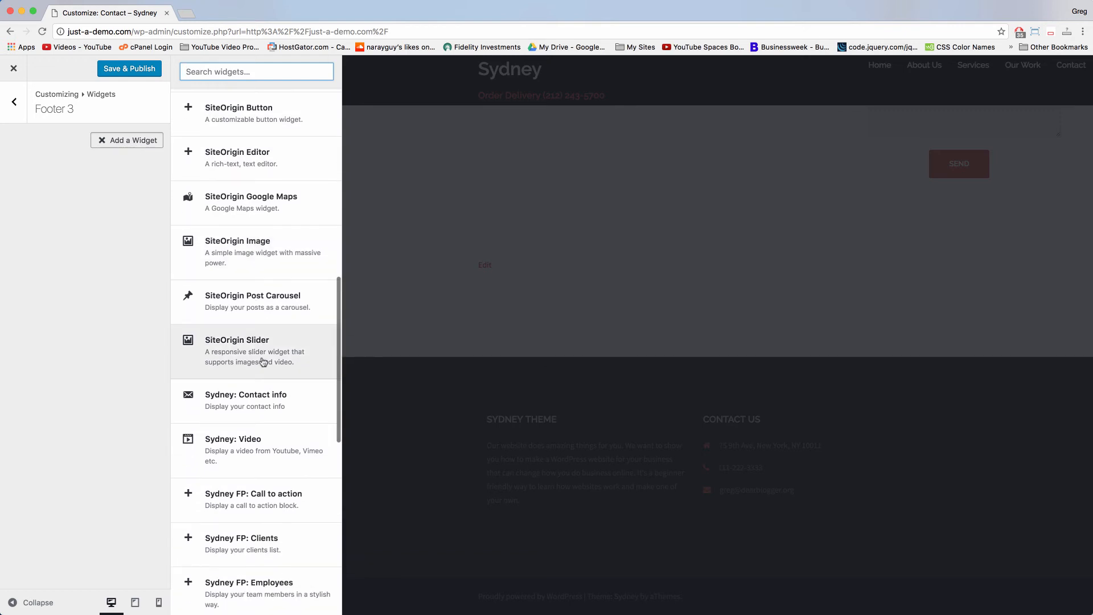
mouse_move(252, 498)
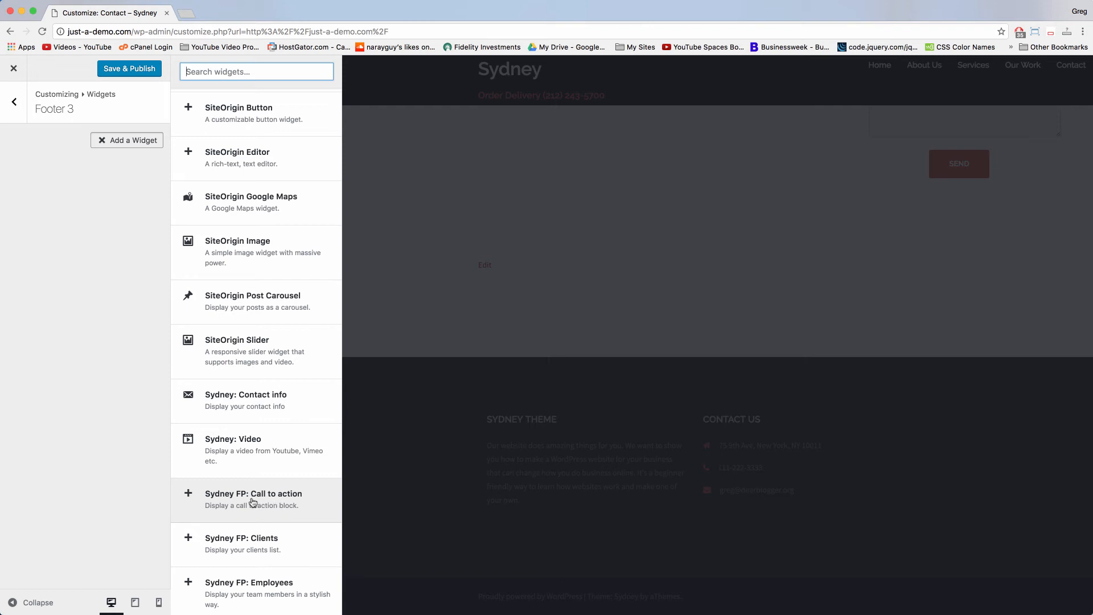
click(253, 498)
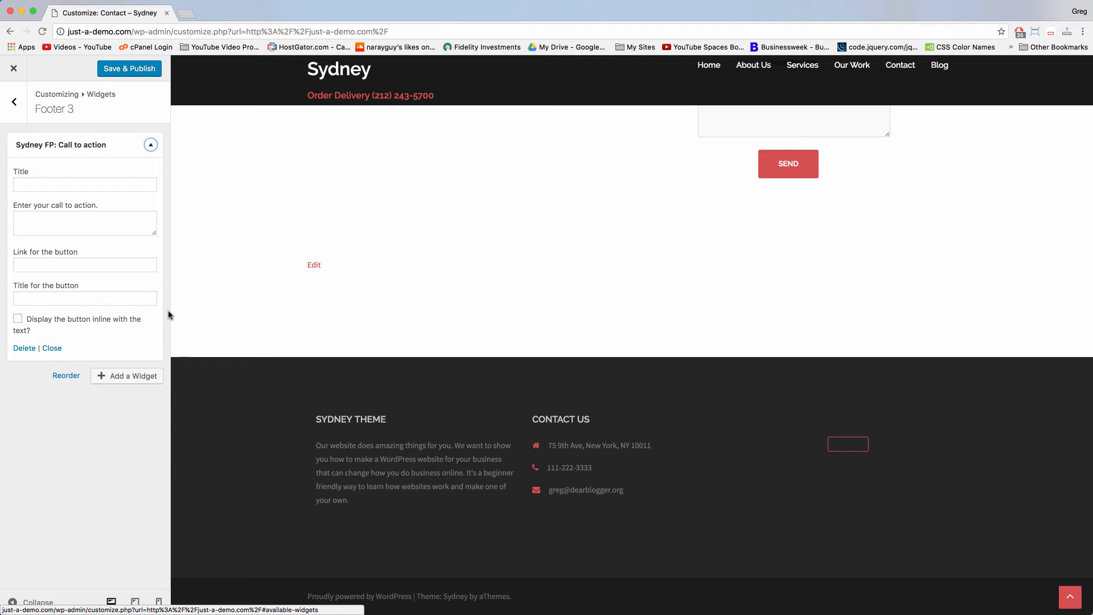
mouse_move(556, 303)
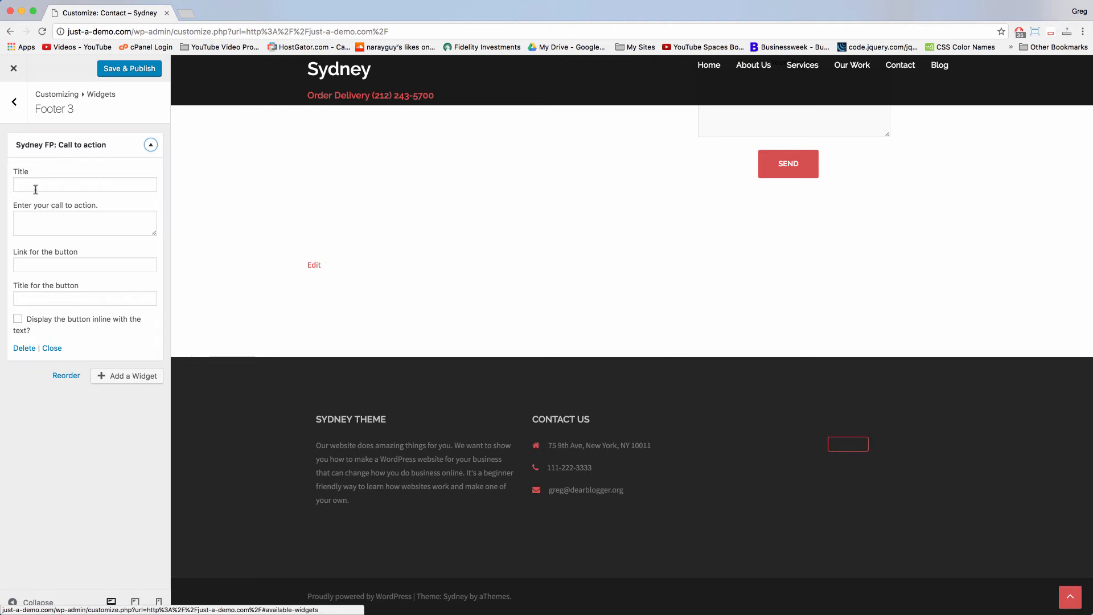
- Enter the 'Work With Us' title and the 'Get started on your next project with our help' text
text(Work With Us)
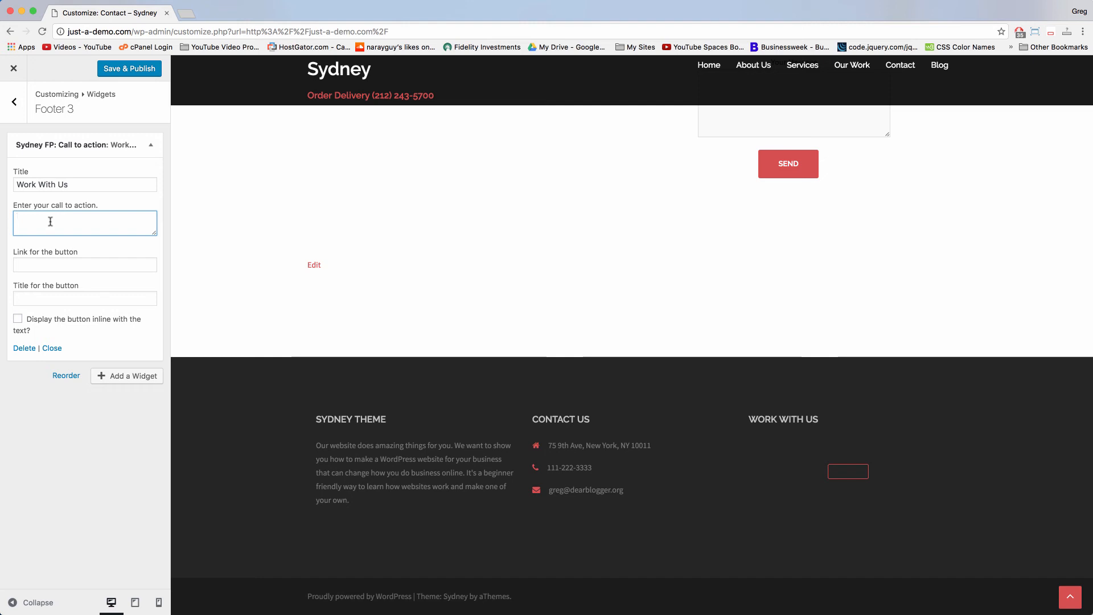
text(Get started on your next project with our help)
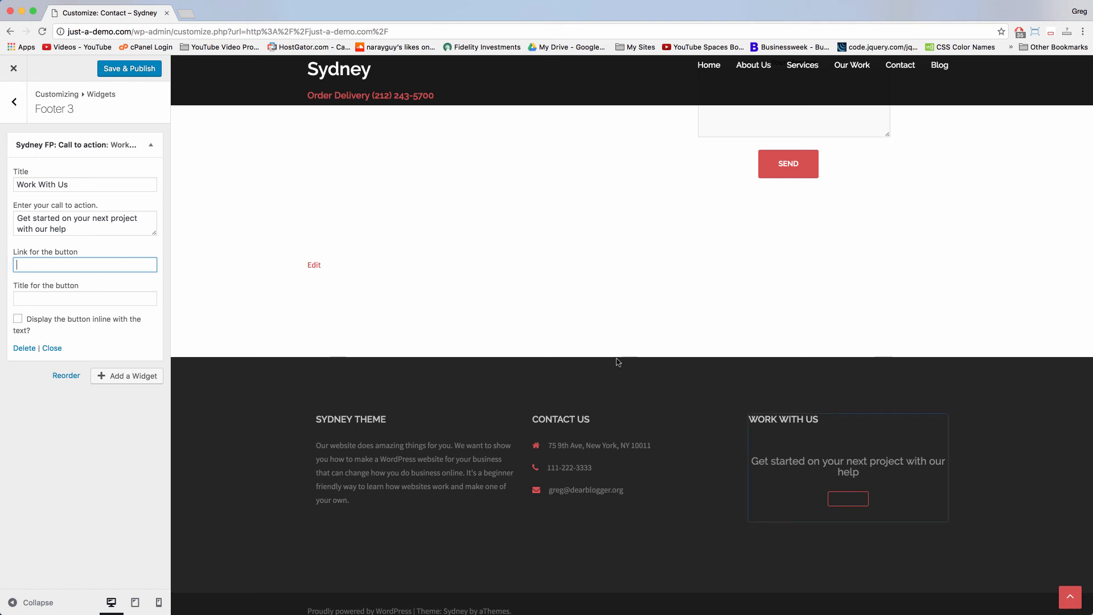
mouse_move(850, 65)
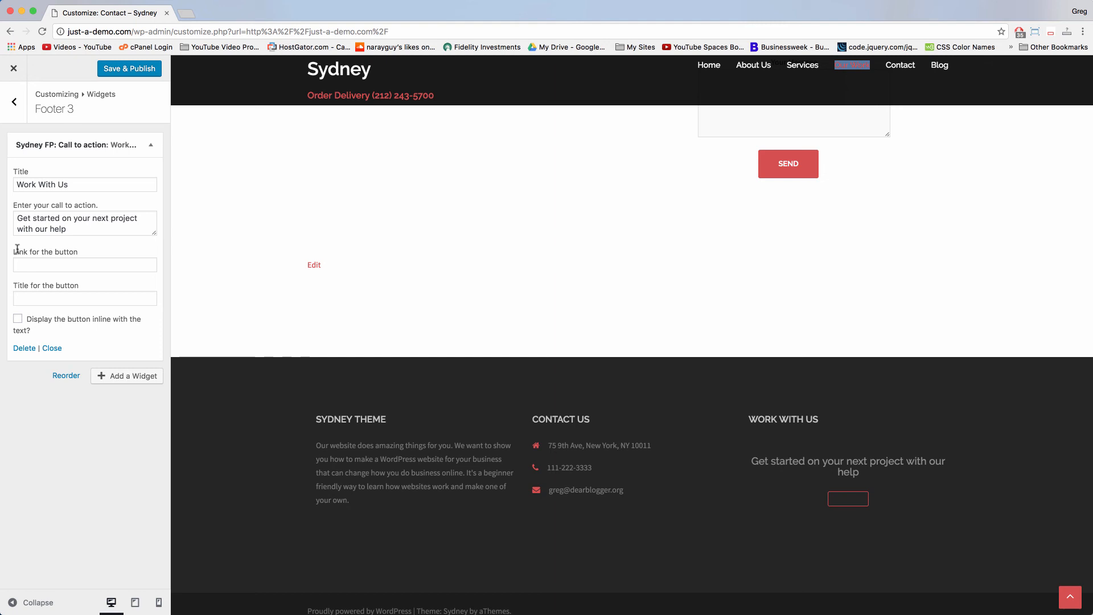
- Paste the our-work page link and label the button 'Get a quote for free'
right_click(84, 264)
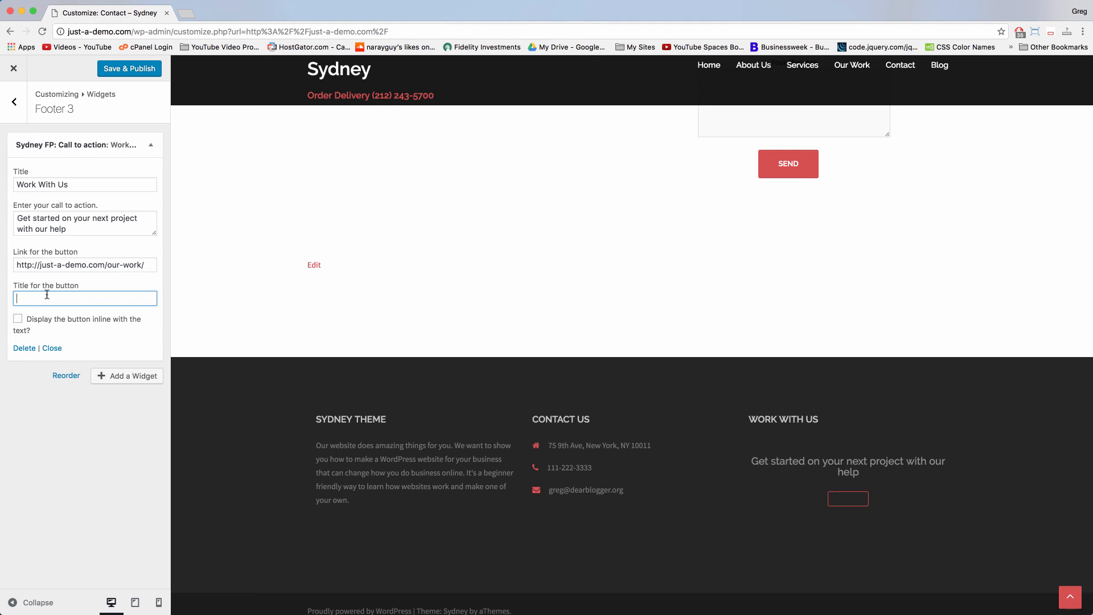
text(Get a quote for fr)
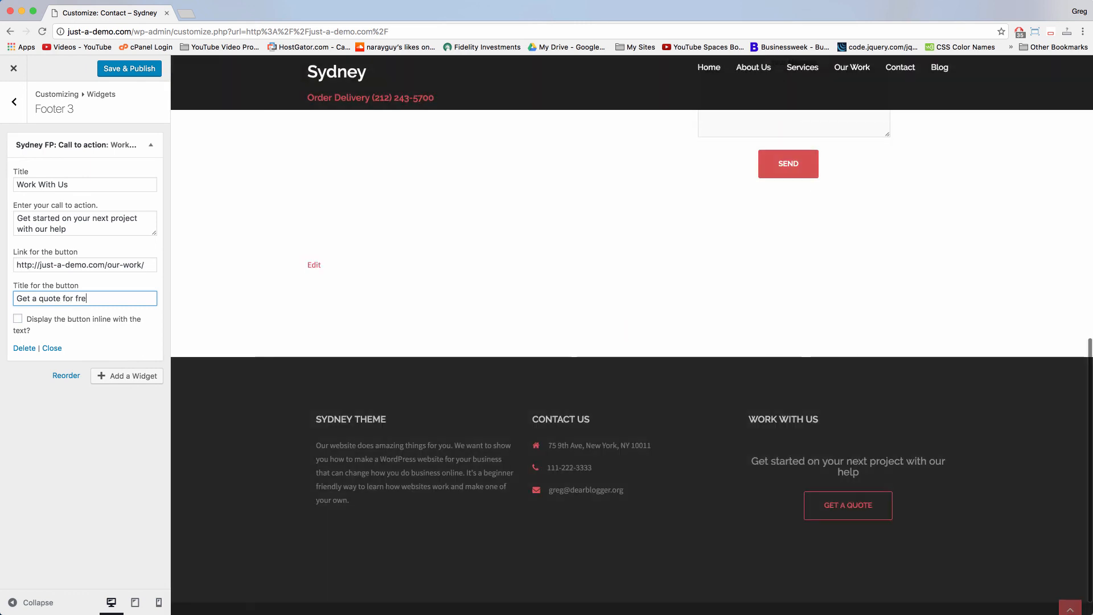
text(e)
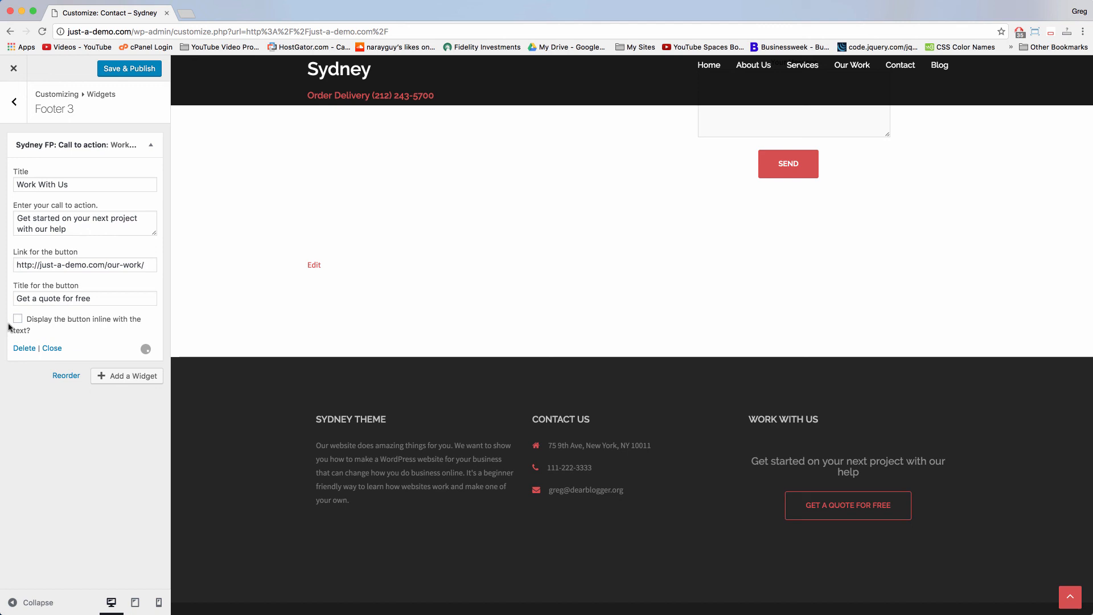
- Leave the button below the text, Save & Publish, and view the live site
click(19, 319)
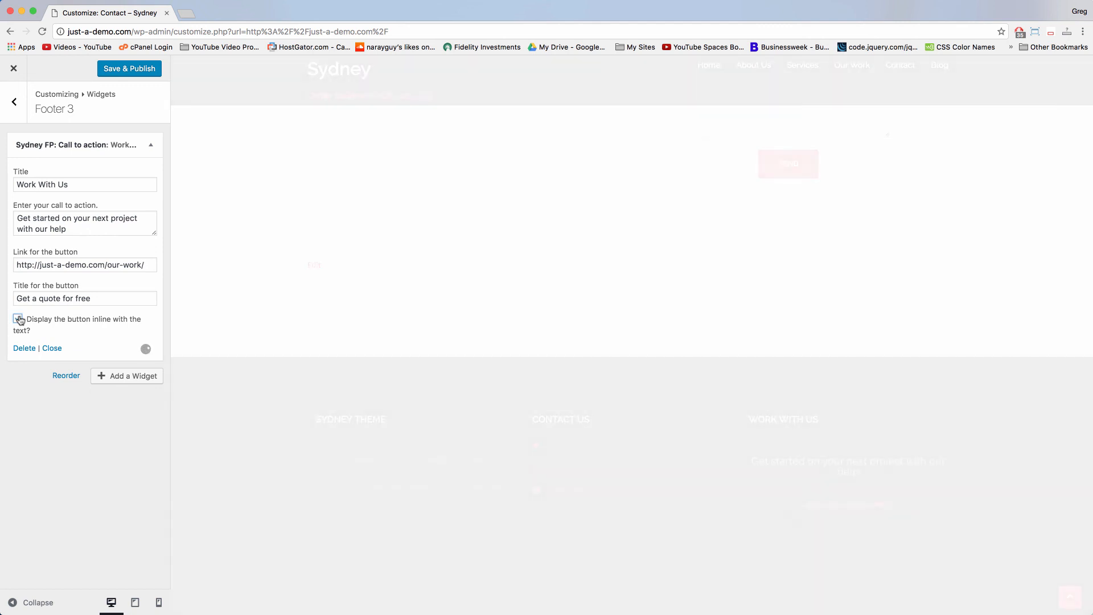
click(19, 319)
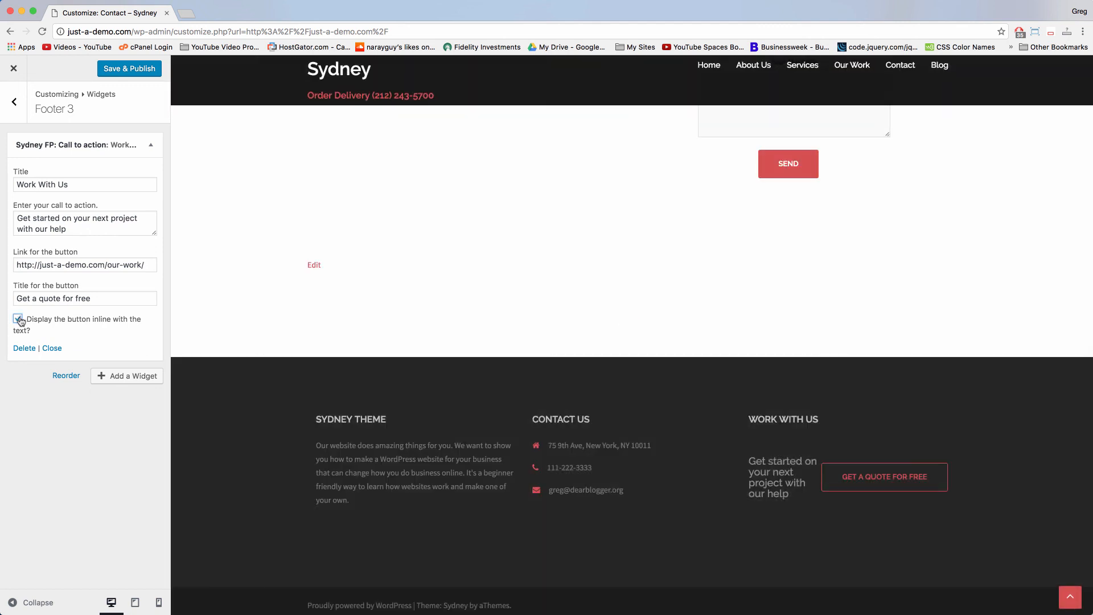
click(18, 319)
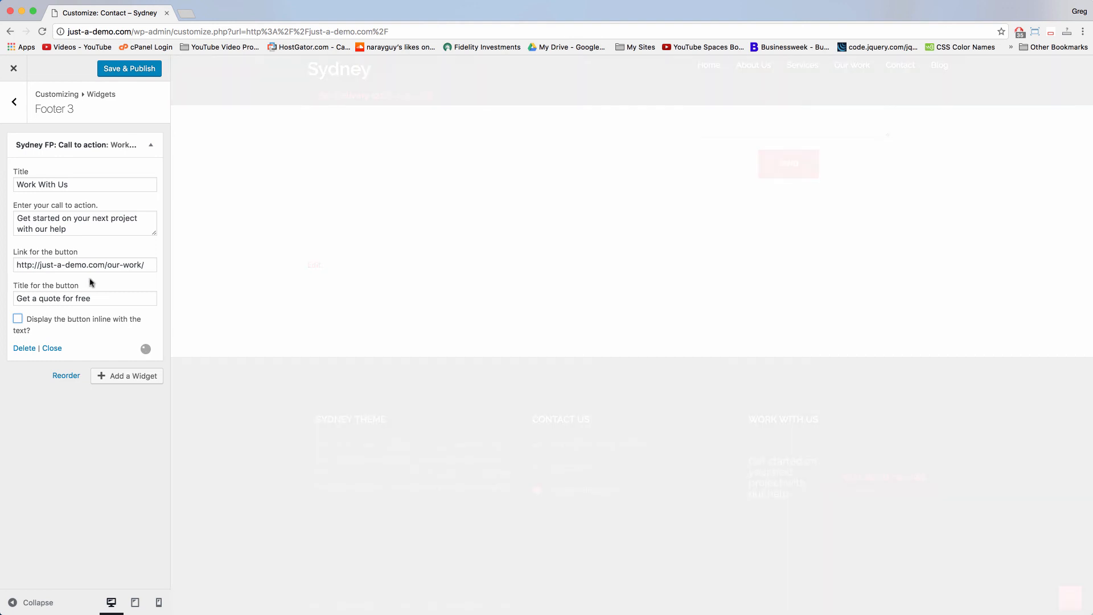
click(128, 68)
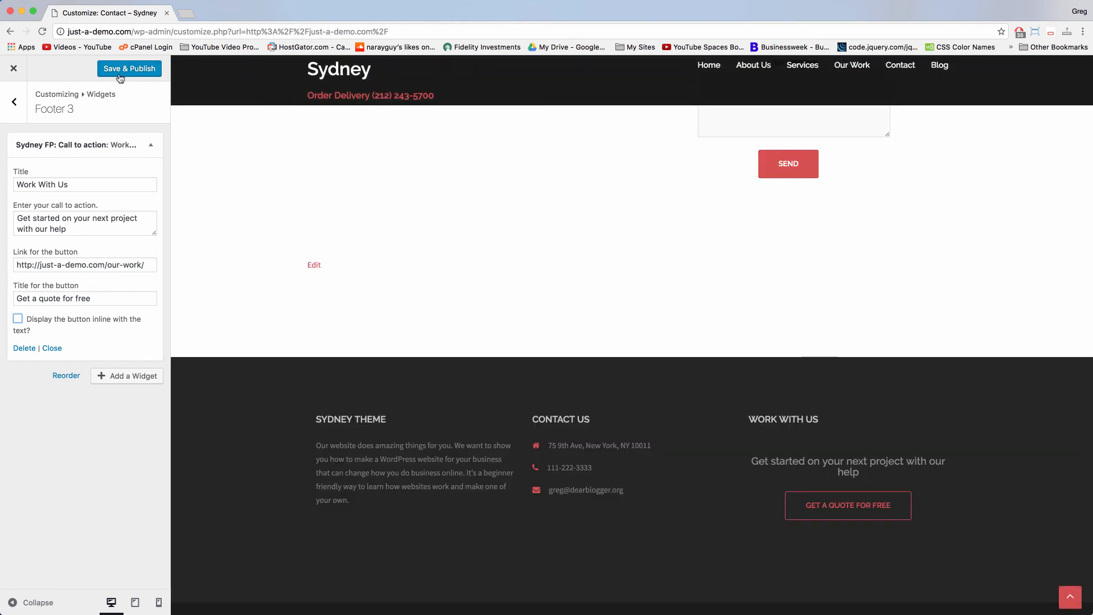
mouse_move(144, 47)
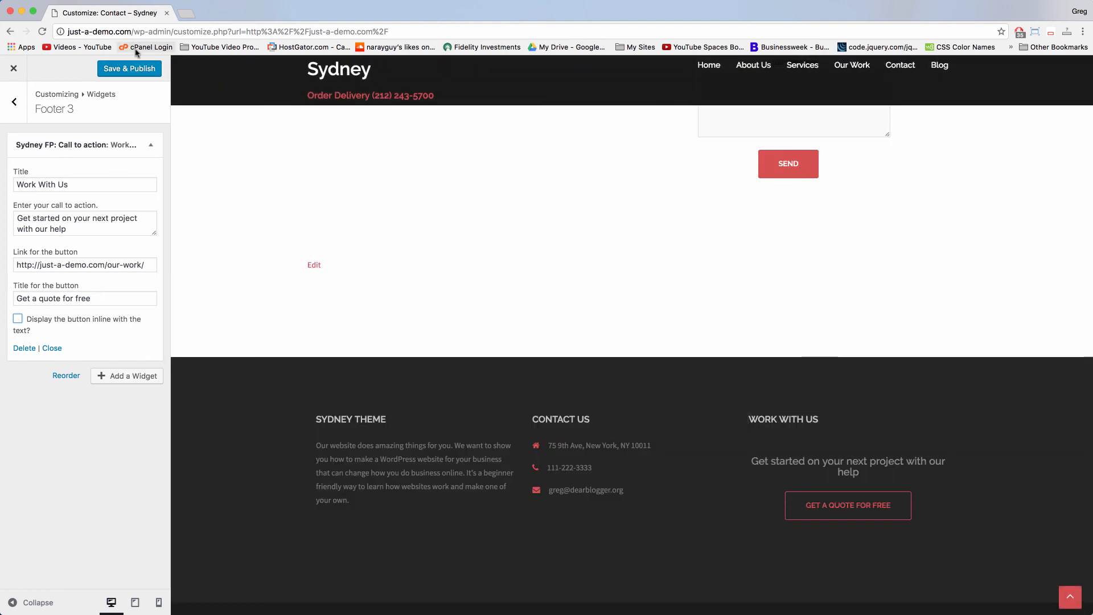
click(129, 69)
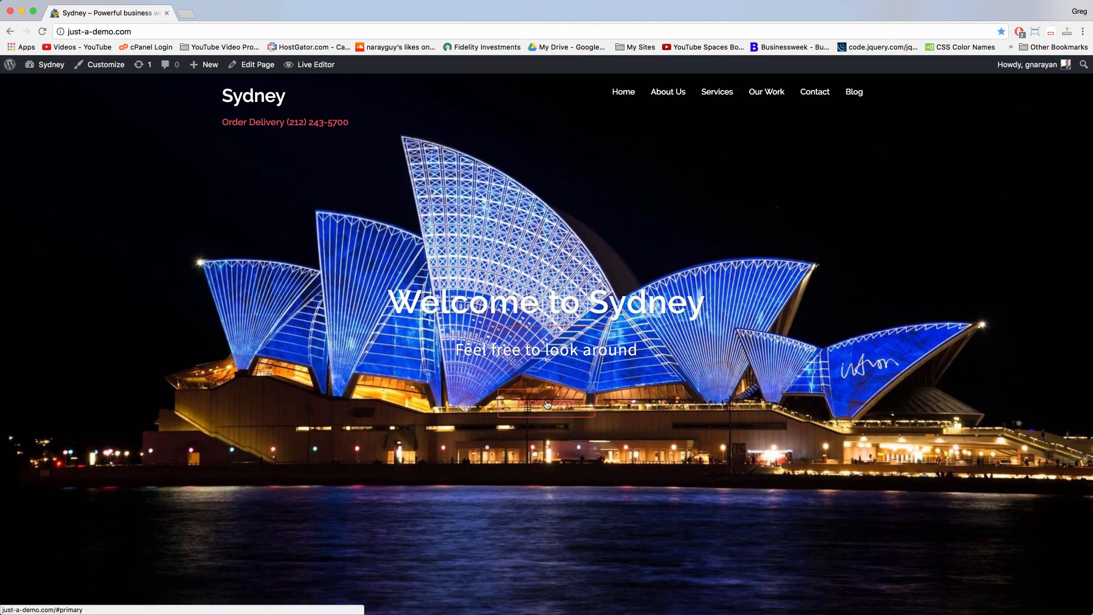
- Scroll the homepage down to the Sydney Theme, Contact Us and Work With Us footer
scroll(down, 3)
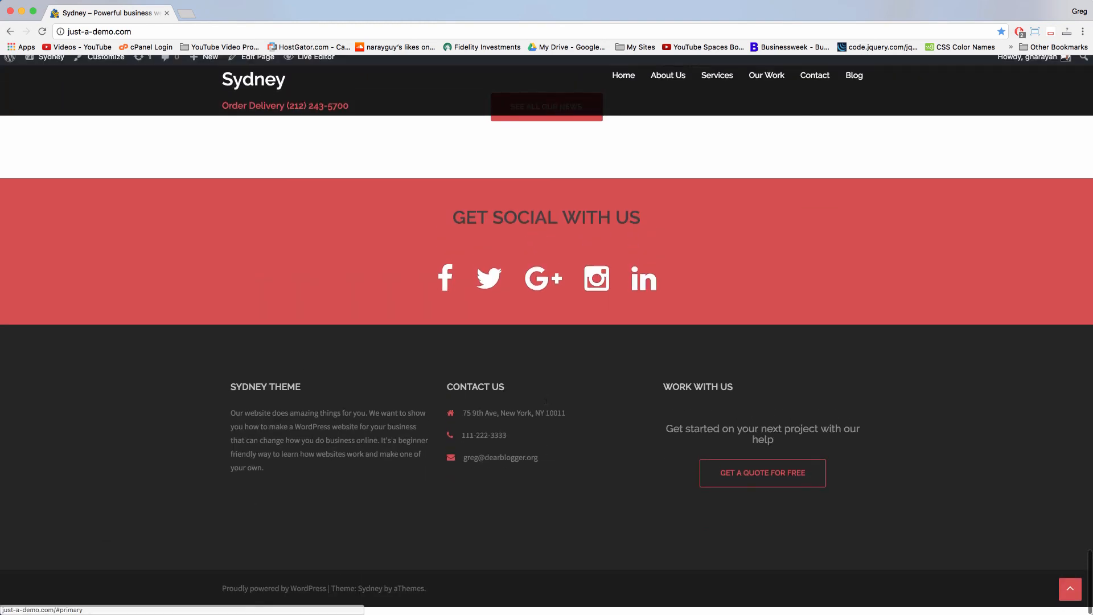